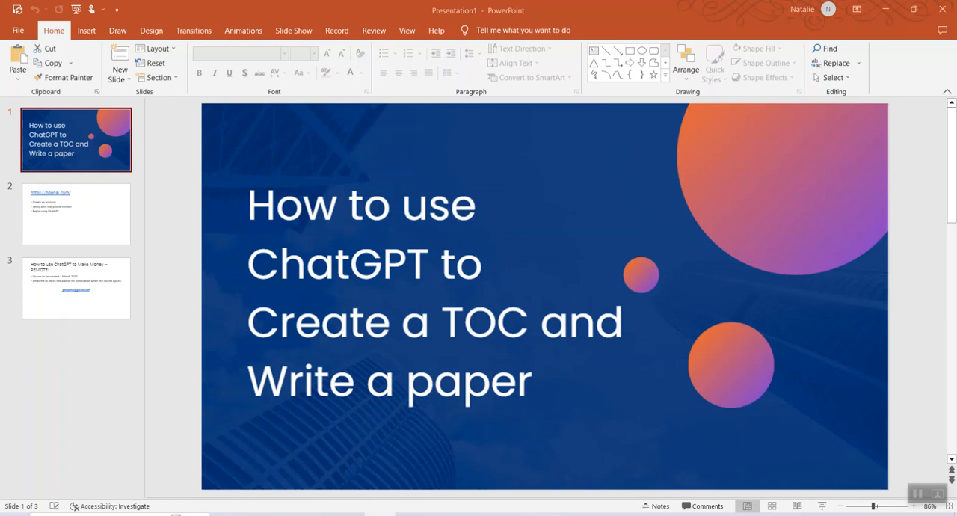
mouse_move(109, 209)
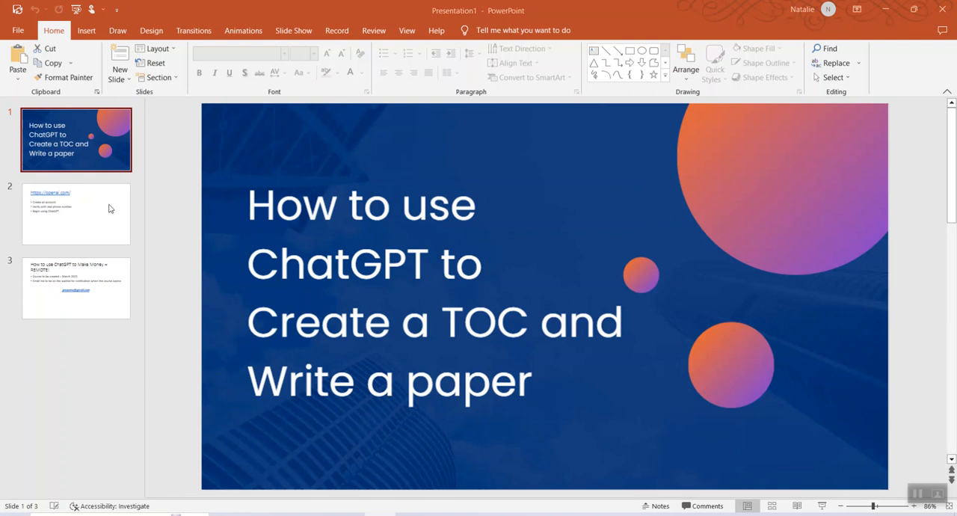
mouse_move(169, 206)
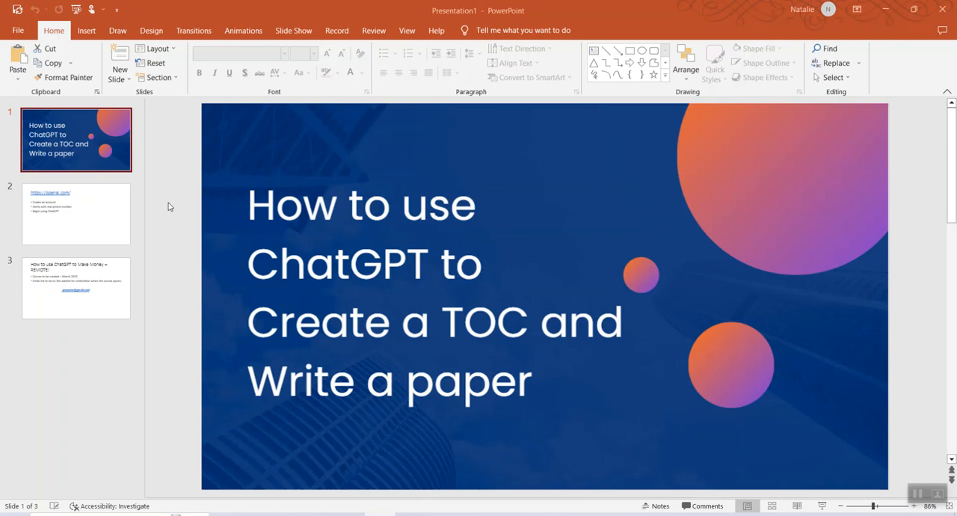
mouse_move(108, 224)
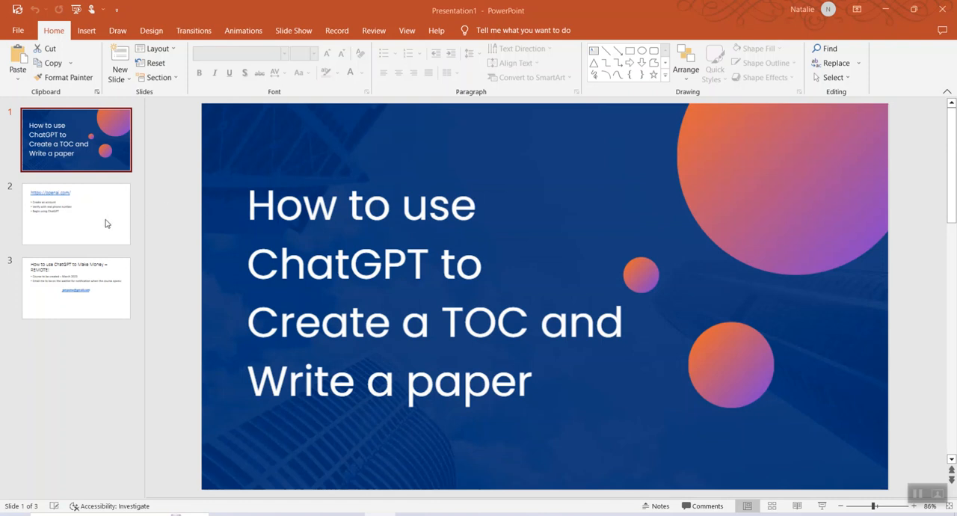
Show slide 2 with the openai.com link and account setup steps
left_click(75, 213)
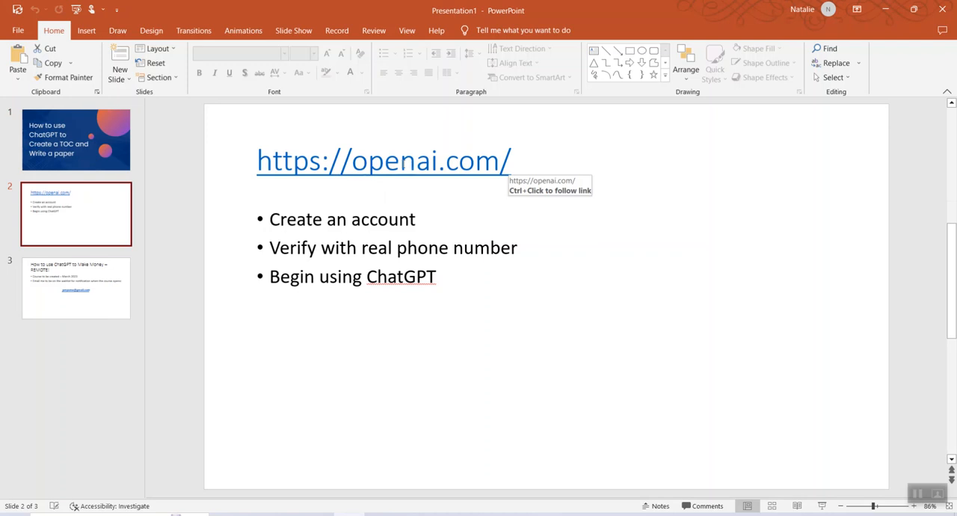
mouse_move(624, 207)
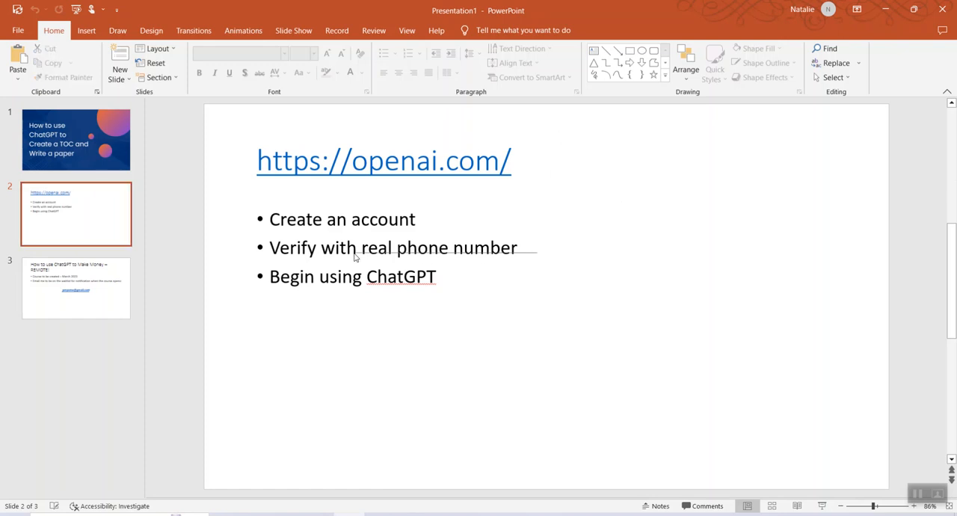
mouse_move(598, 240)
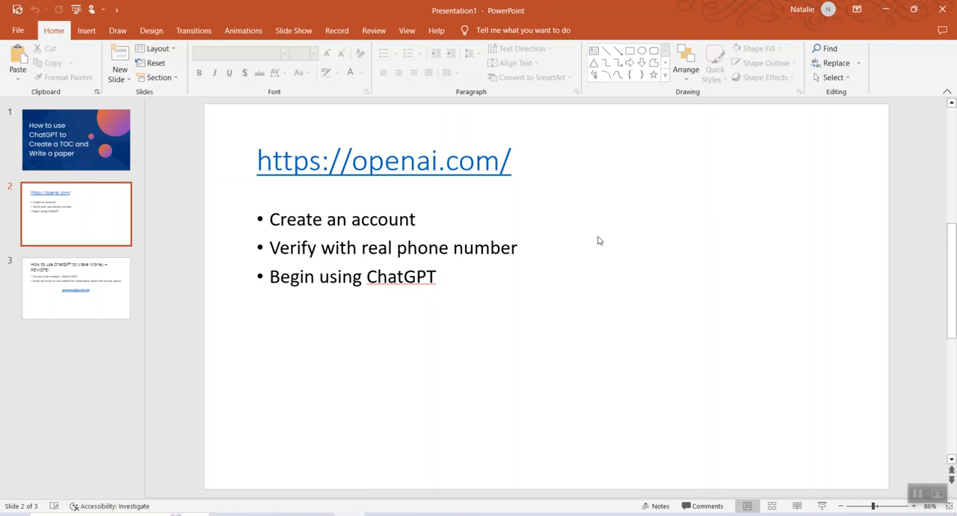
mouse_move(631, 239)
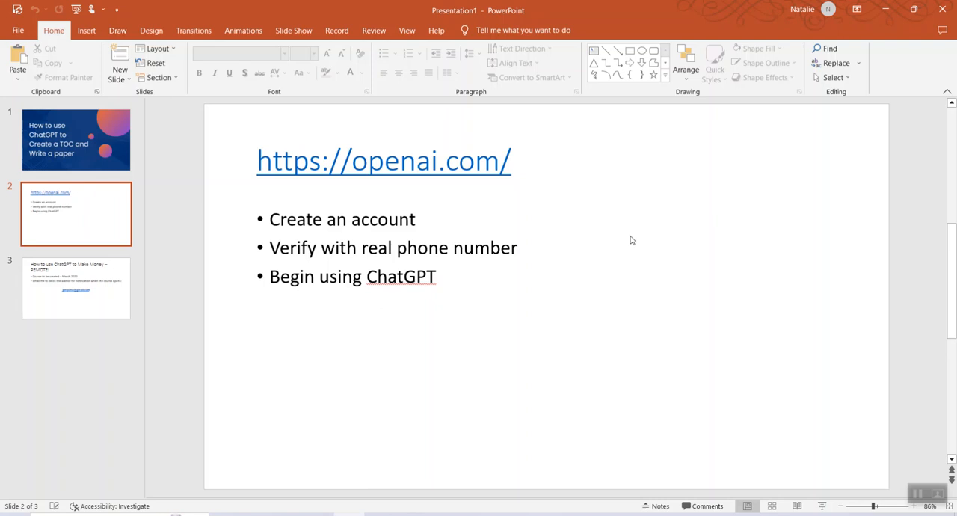
mouse_move(586, 229)
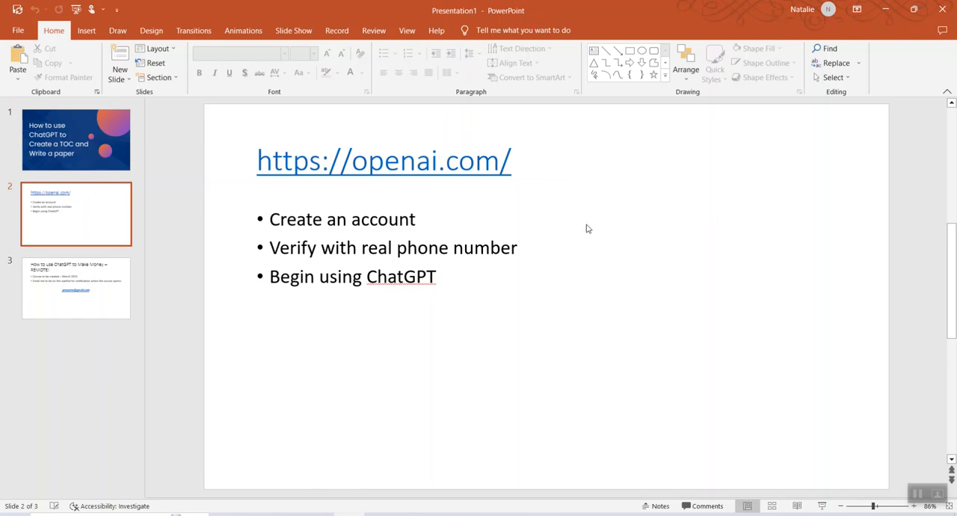
mouse_move(305, 492)
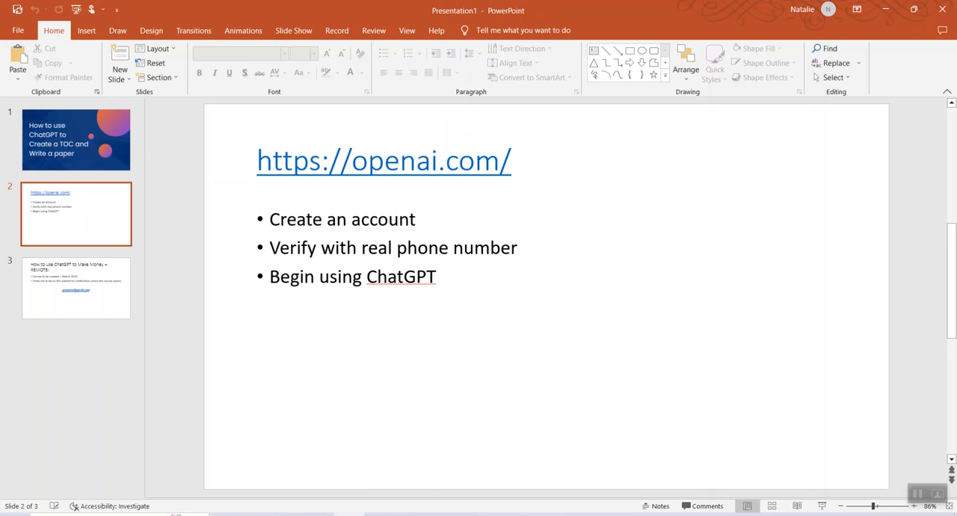
mouse_move(565, 448)
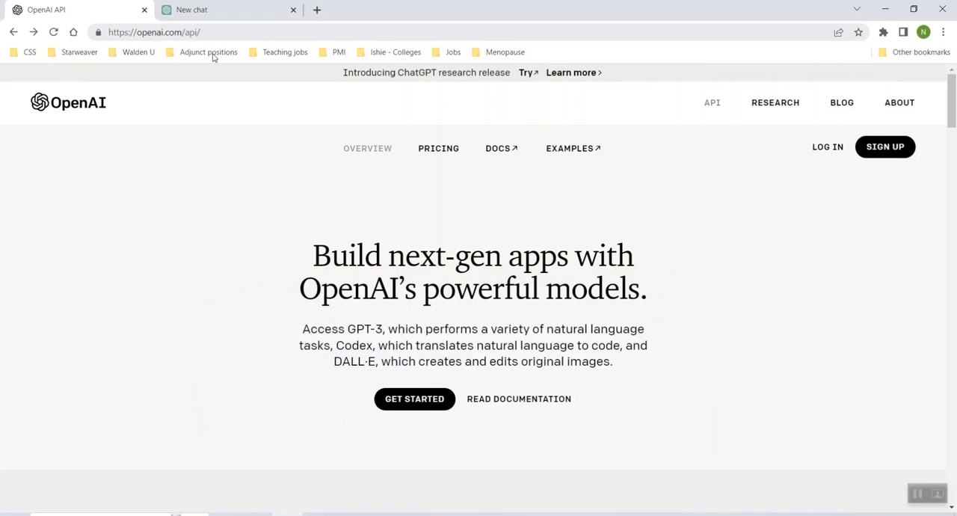
mouse_move(806, 81)
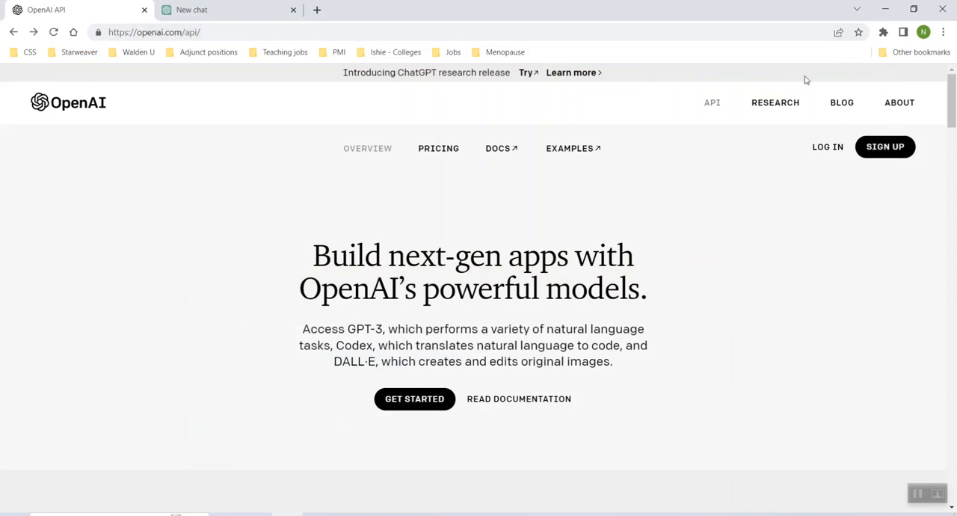
mouse_move(886, 146)
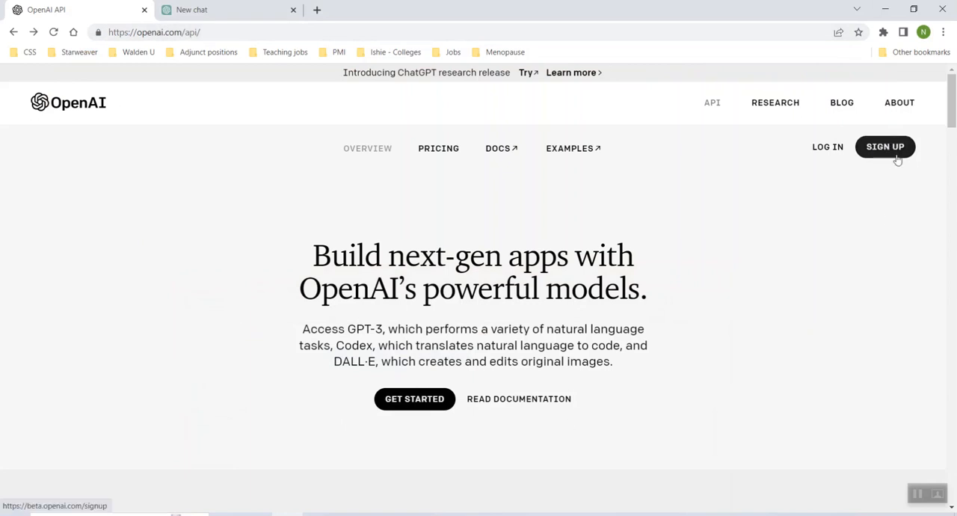
mouse_move(886, 149)
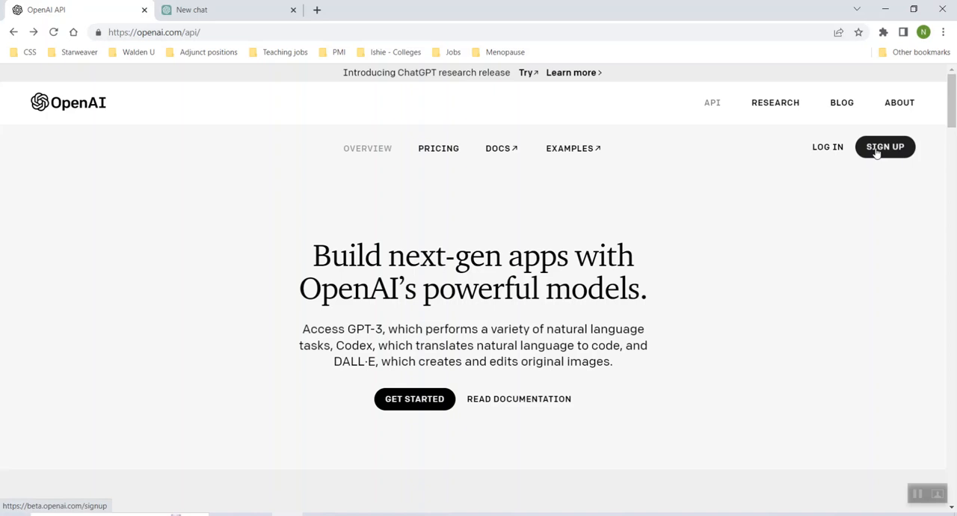
mouse_move(876, 240)
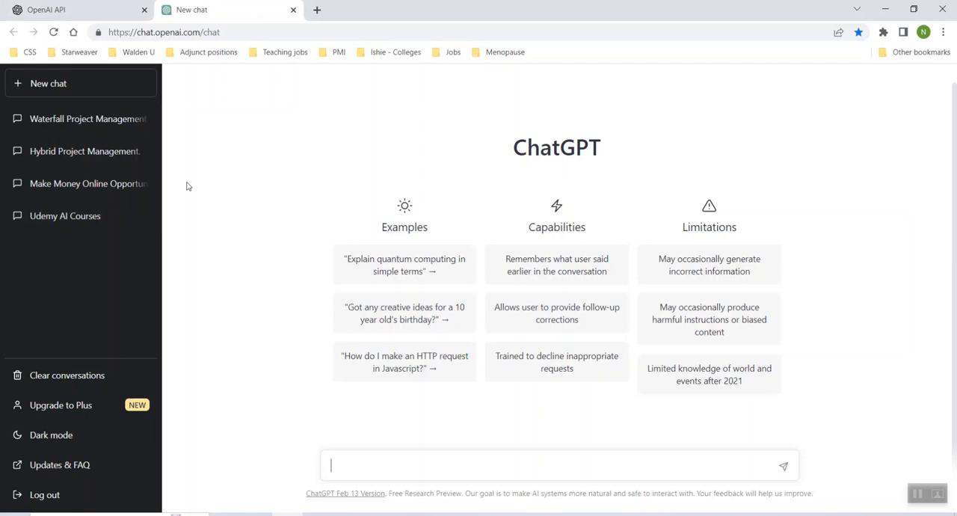
mouse_move(320, 493)
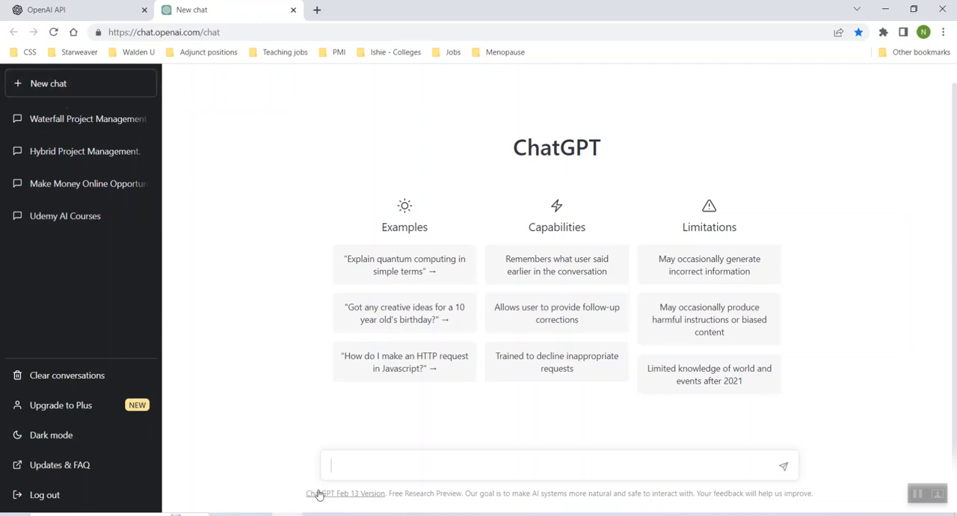
mouse_move(827, 404)
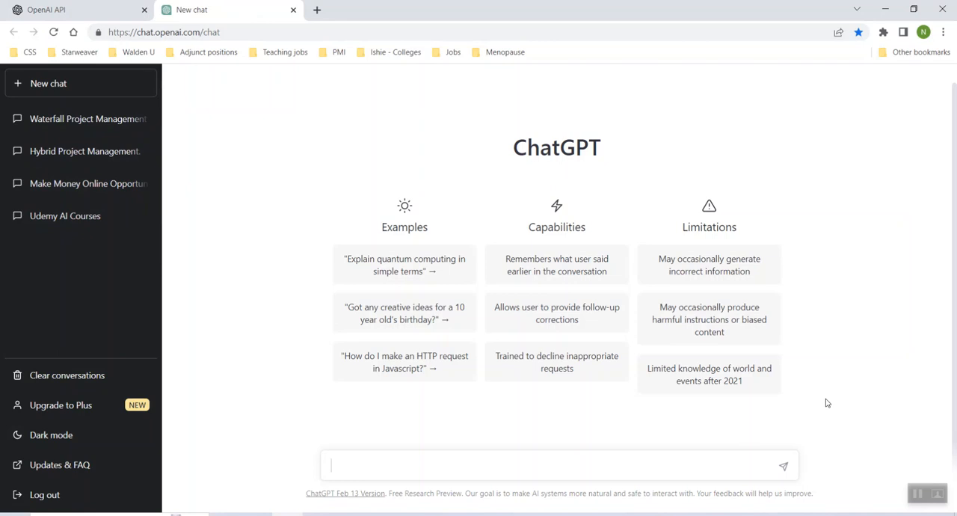
Send 'write a table of contents for a paper on nuclear physics' to ChatGPT
type("write a ta")
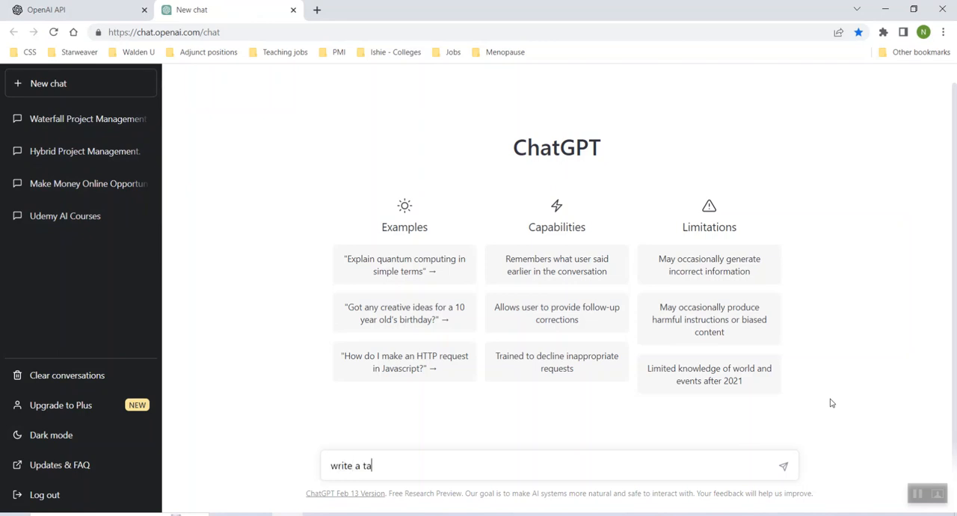
type("ble of contents")
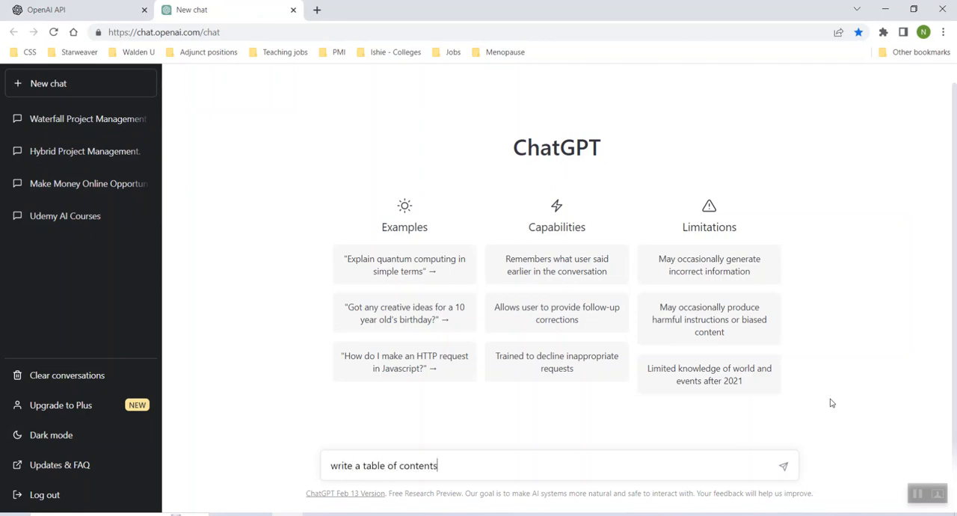
type("for a pa")
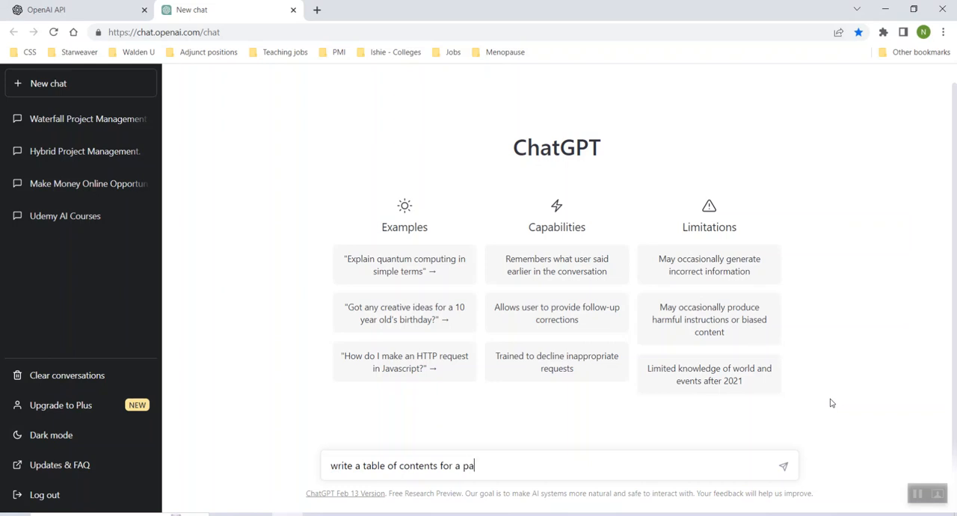
type("per on n")
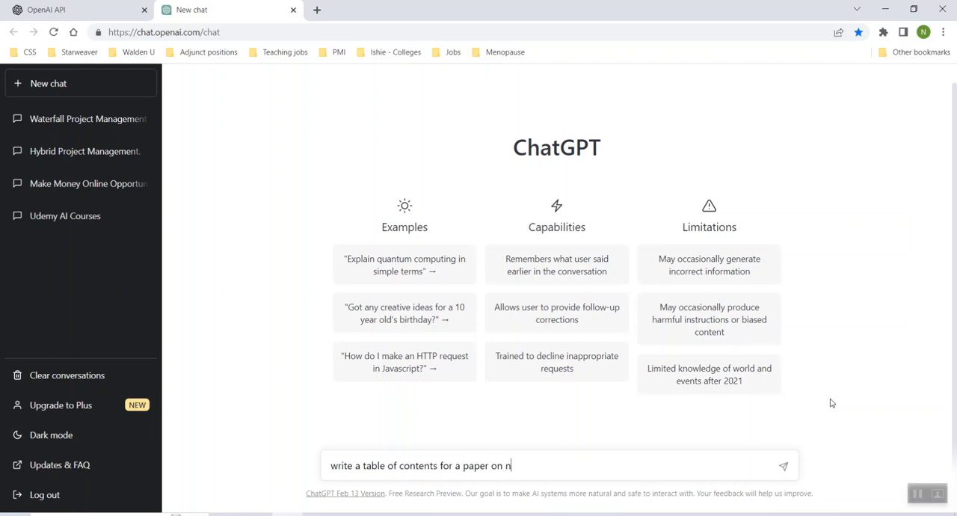
type("uclear physi")
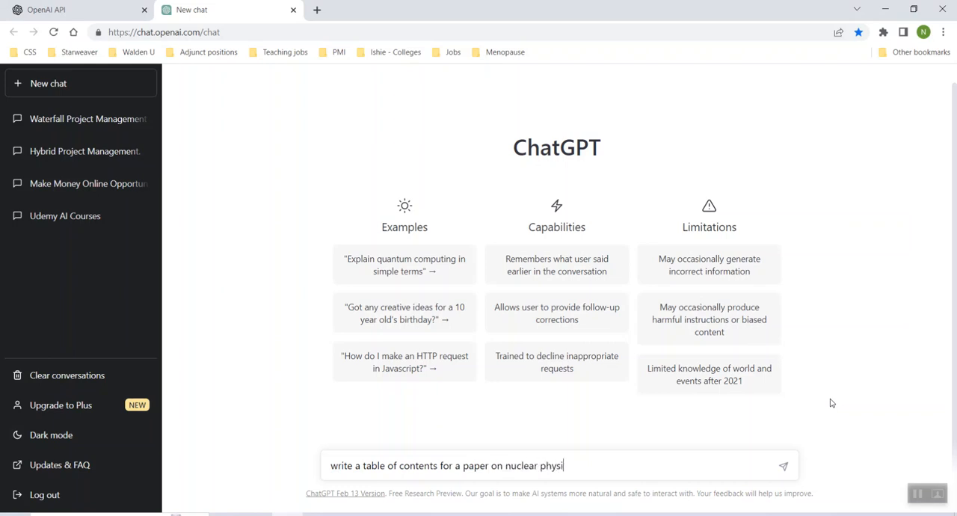
key("Return")
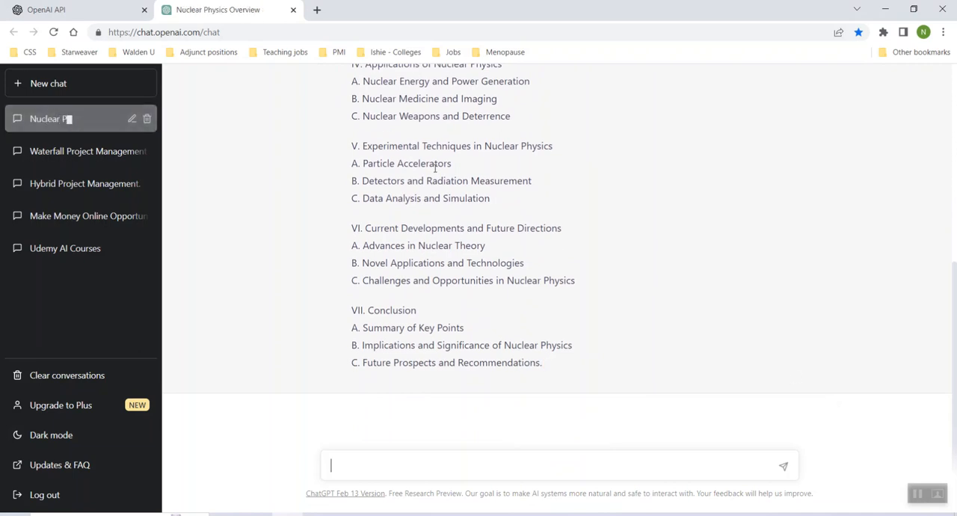
Review the generated nuclear physics outline and begin a 'write a paragraph' follow-up
scroll("up", 3)
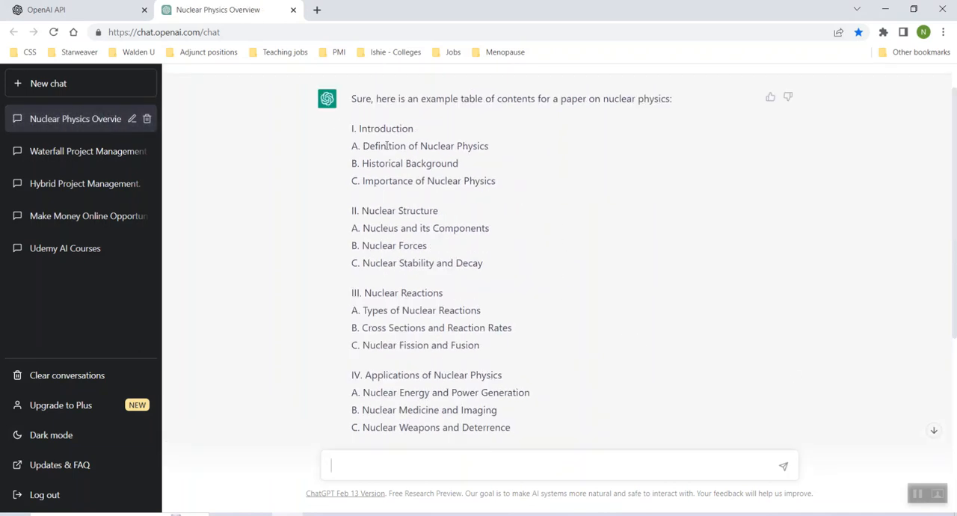
double_click(460, 145)
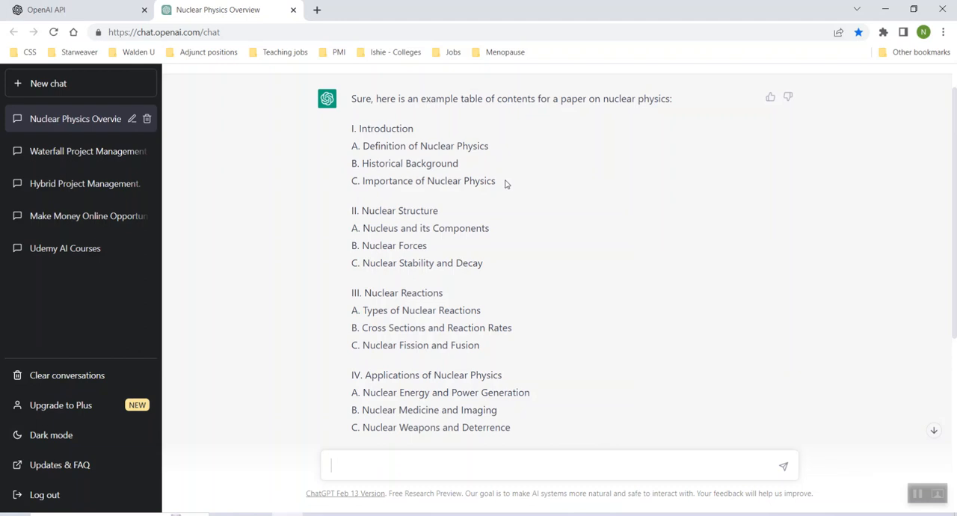
scroll("down", 3)
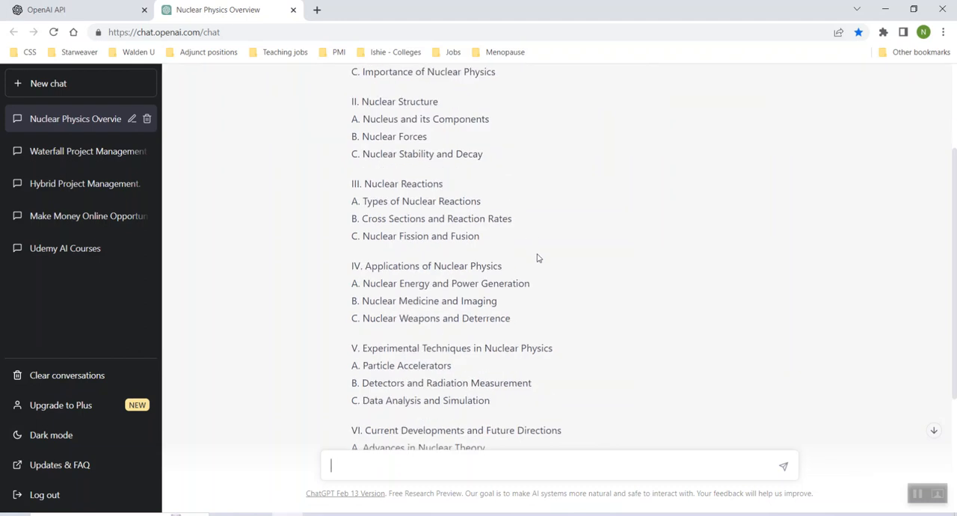
type("write a paragraph")
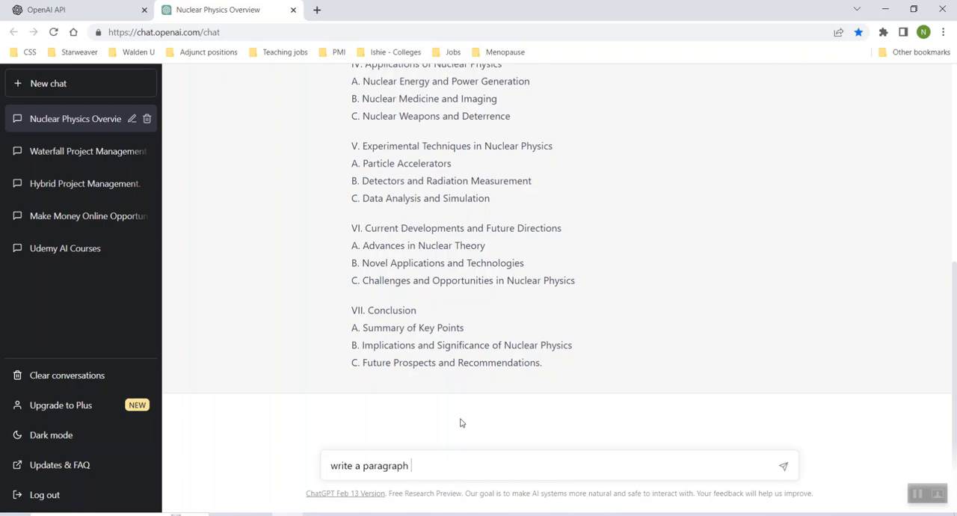
Request a paragraph on the Definition of Nuclear Physics
type("on Definition of Nuclear Physics")
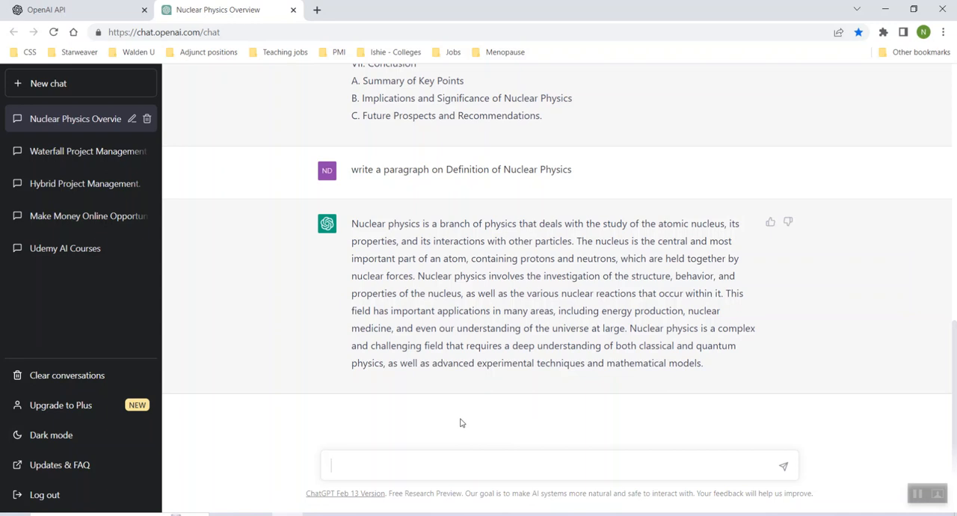
Request 1000 words on the difference between nuclear physics and electrical engineering
type("write 1000")
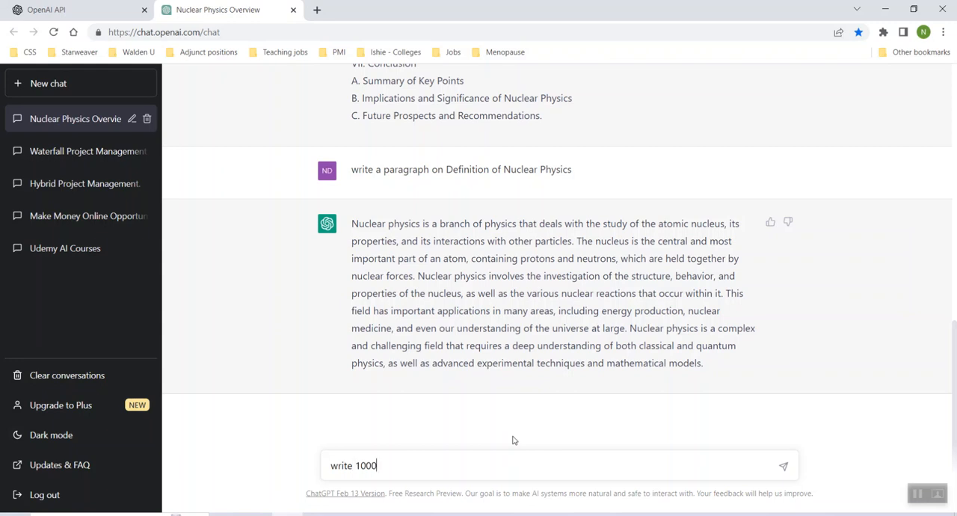
type("words on")
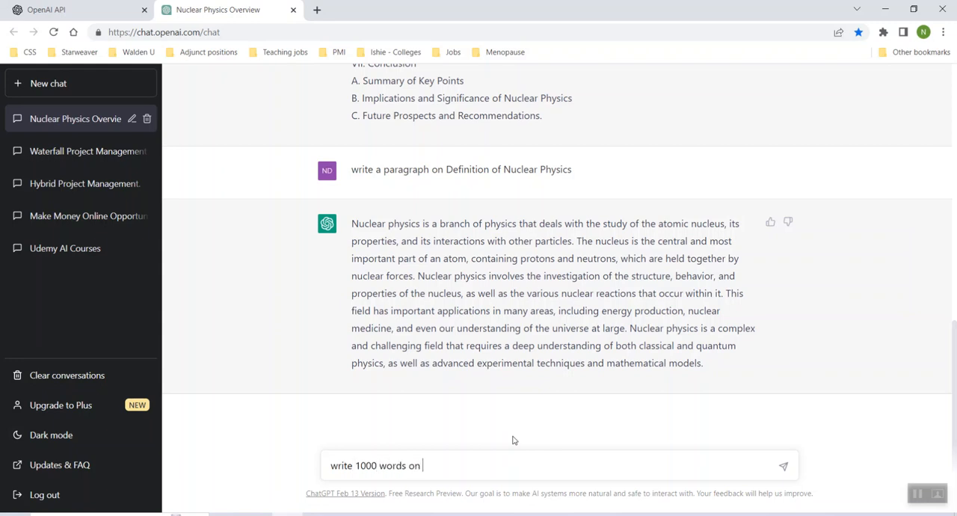
type("nucle")
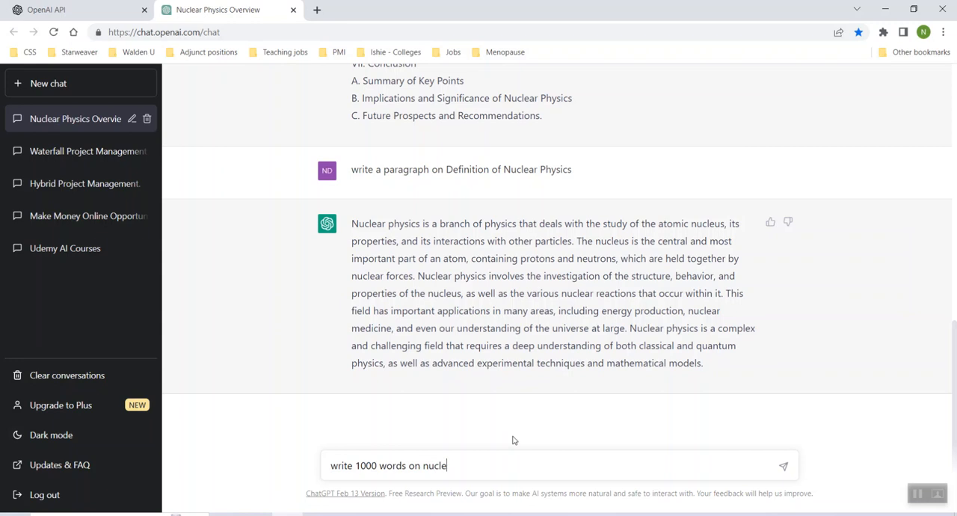
type("ar physics")
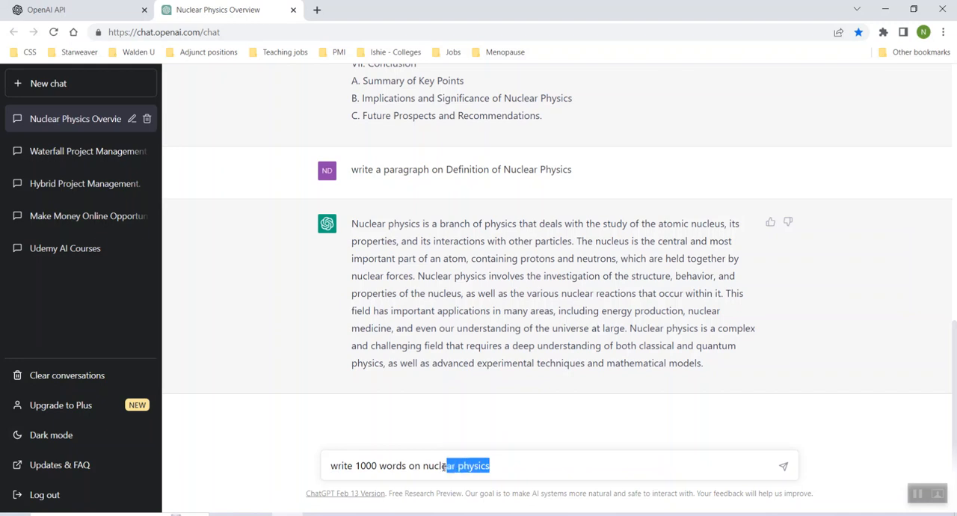
type("the d")
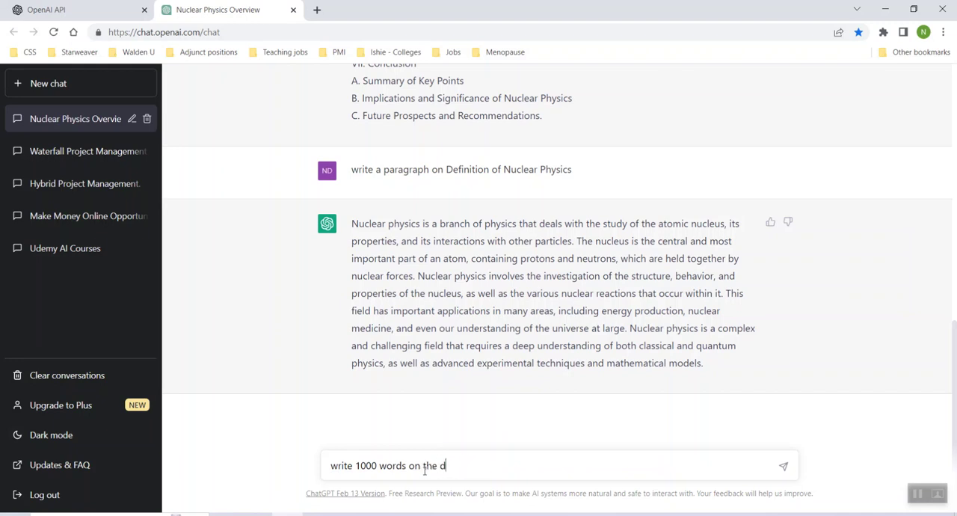
type("ifference b")
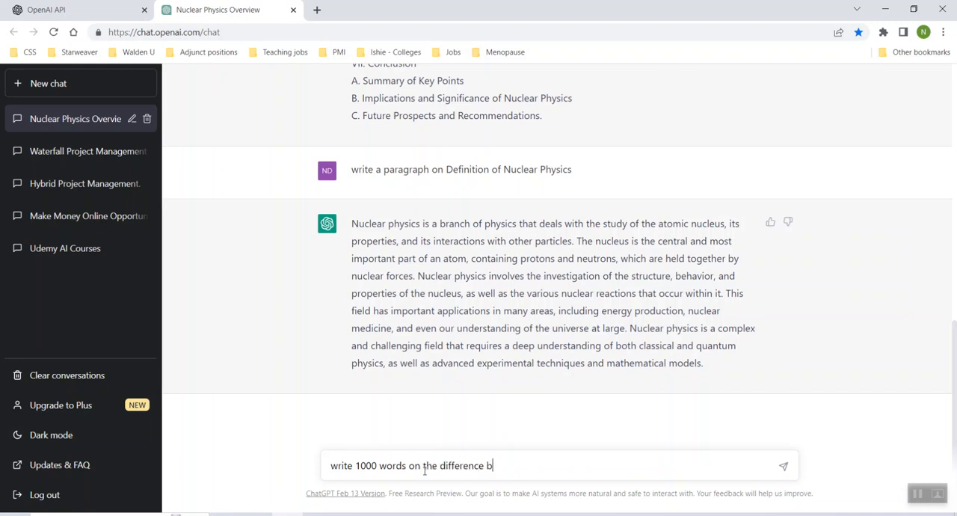
type("etween nuclear p")
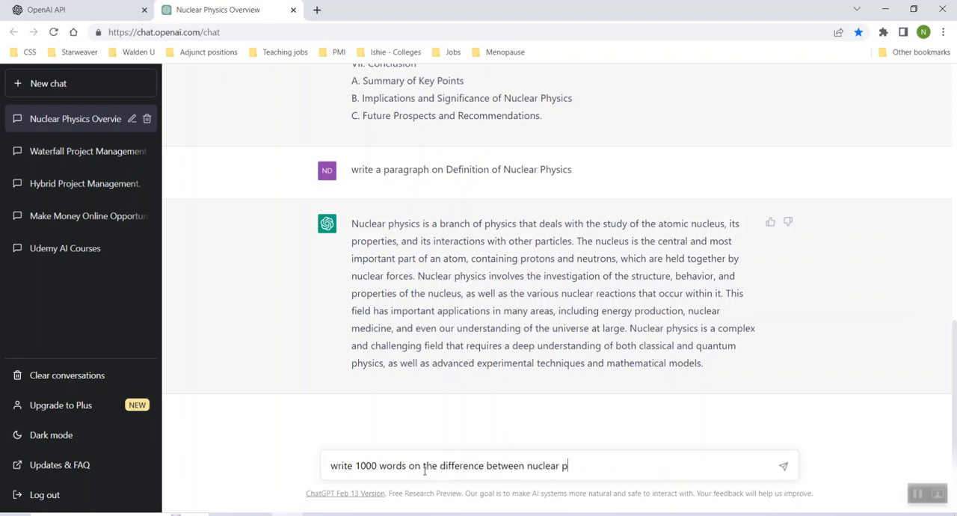
type("hysics and")
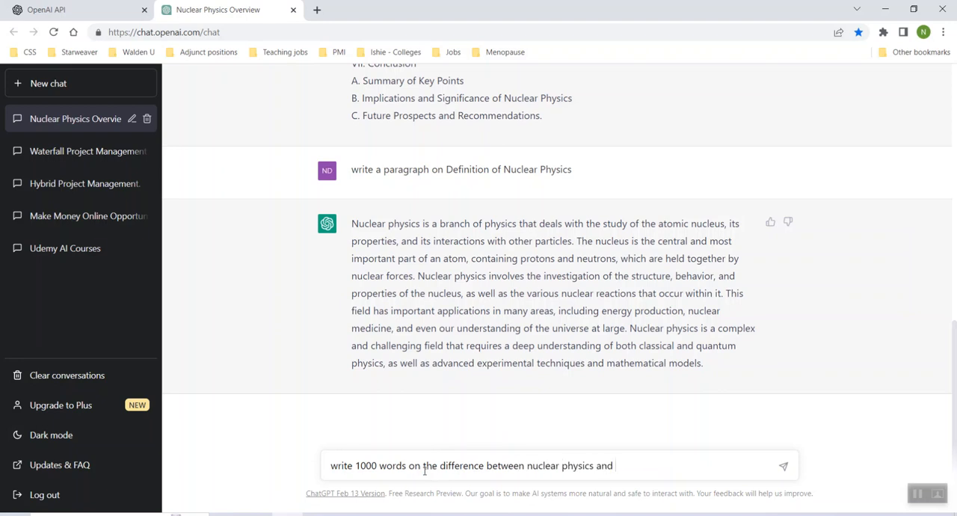
type("electrial")
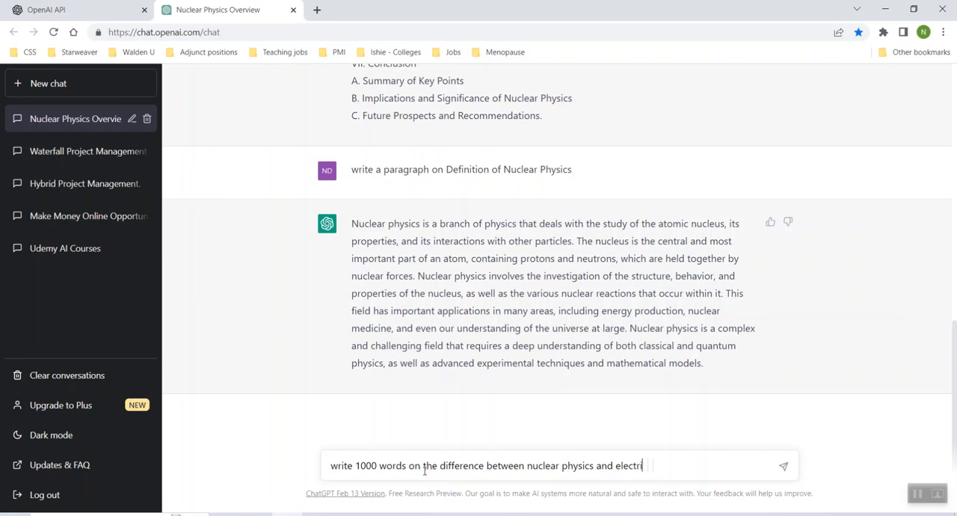
type("c engine")
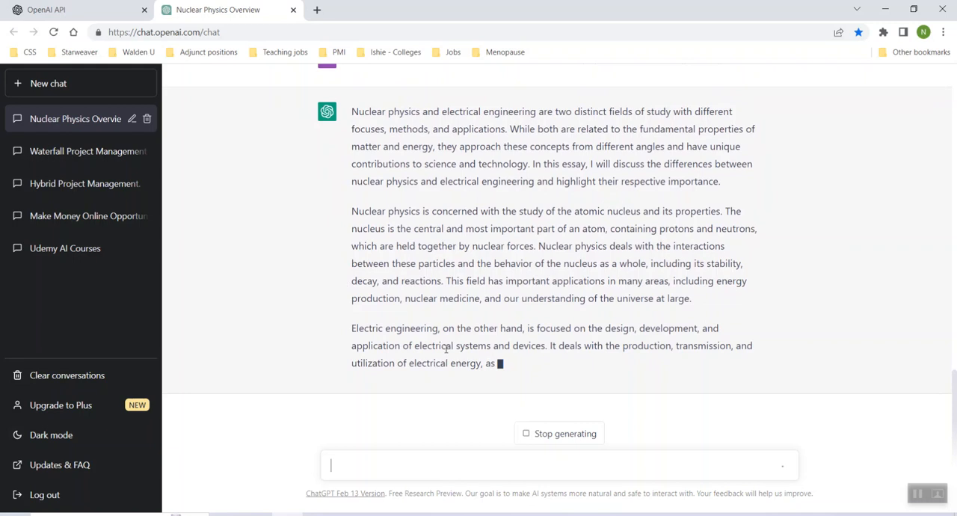
Read through the essay reply, selecting its opening text along the way
scroll("up", 3)
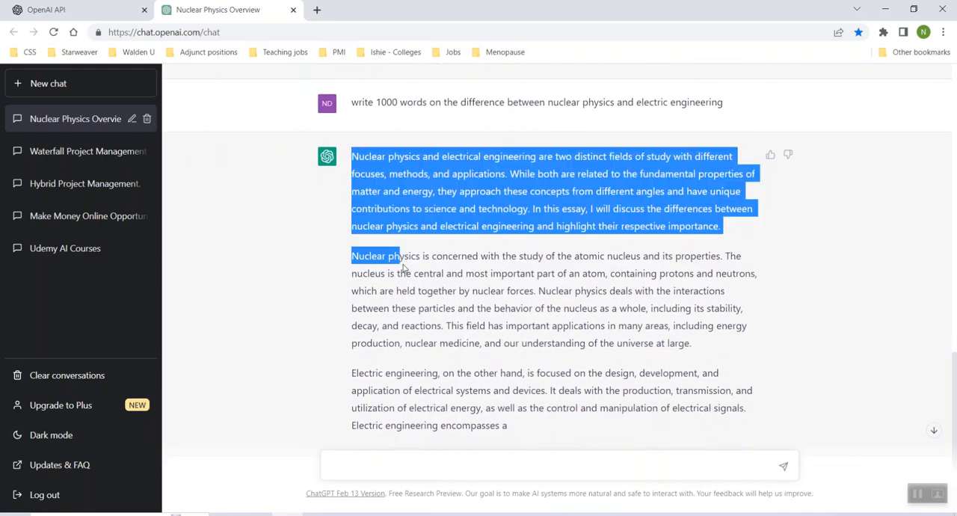
left_click(538, 338)
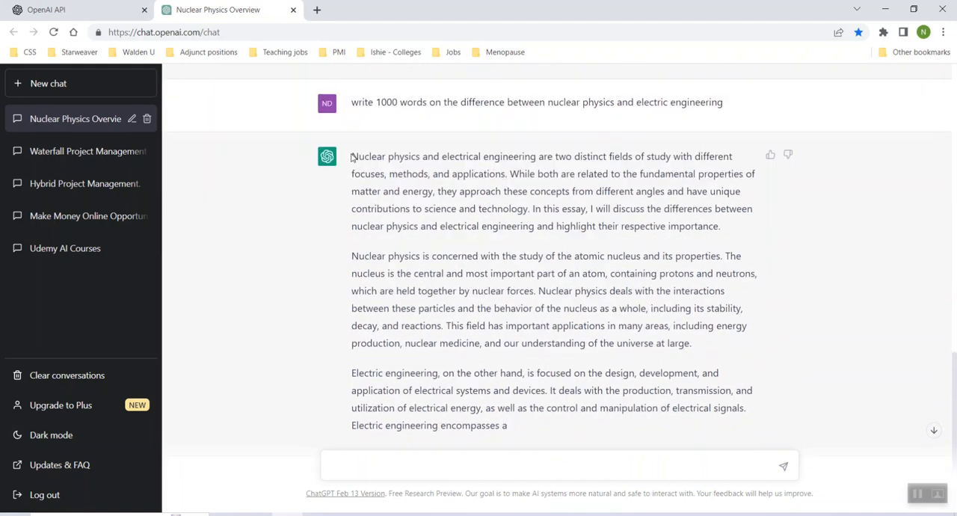
left_click_drag(351, 156, 592, 344)
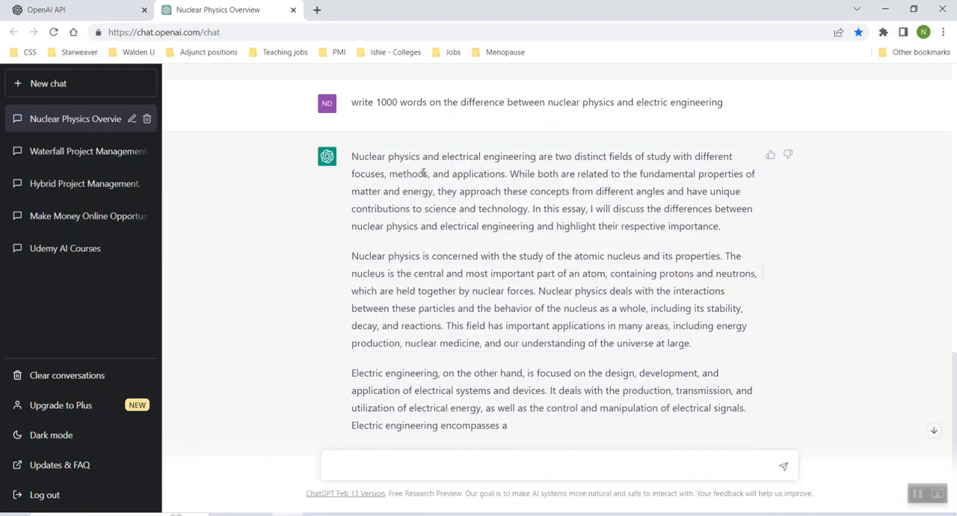
mouse_move(736, 356)
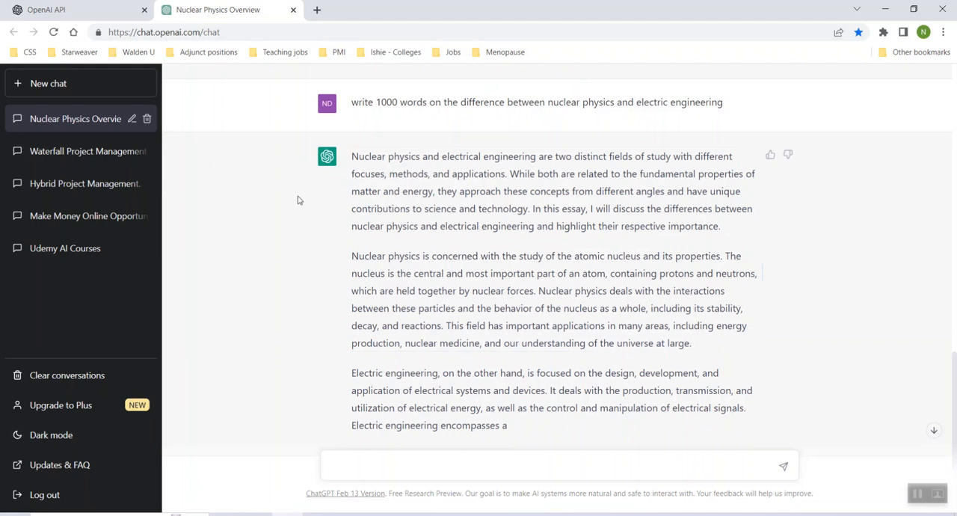
mouse_move(529, 319)
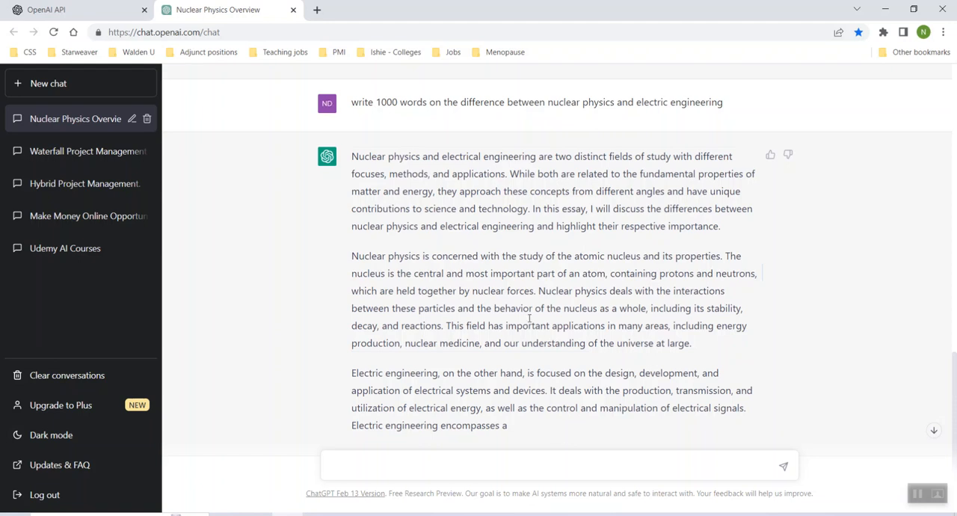
scroll("down", 3)
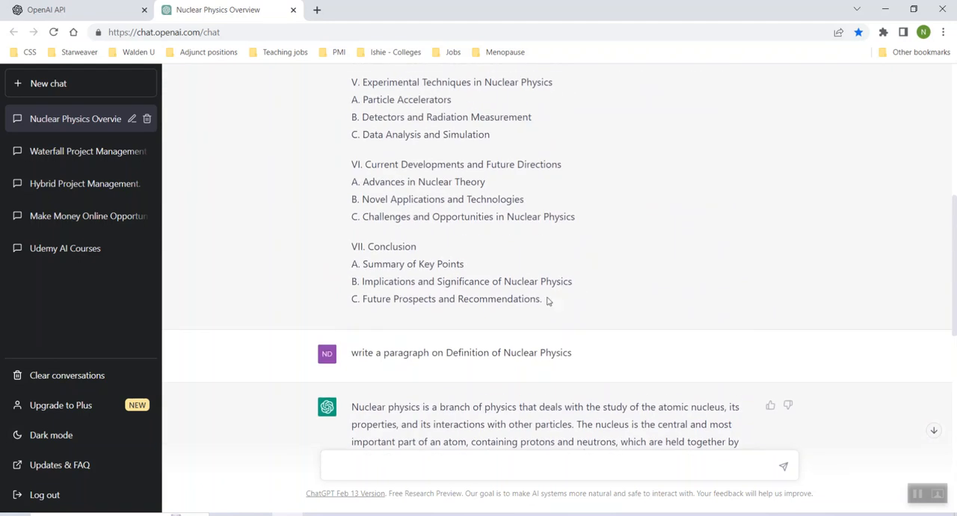
scroll("up", 3)
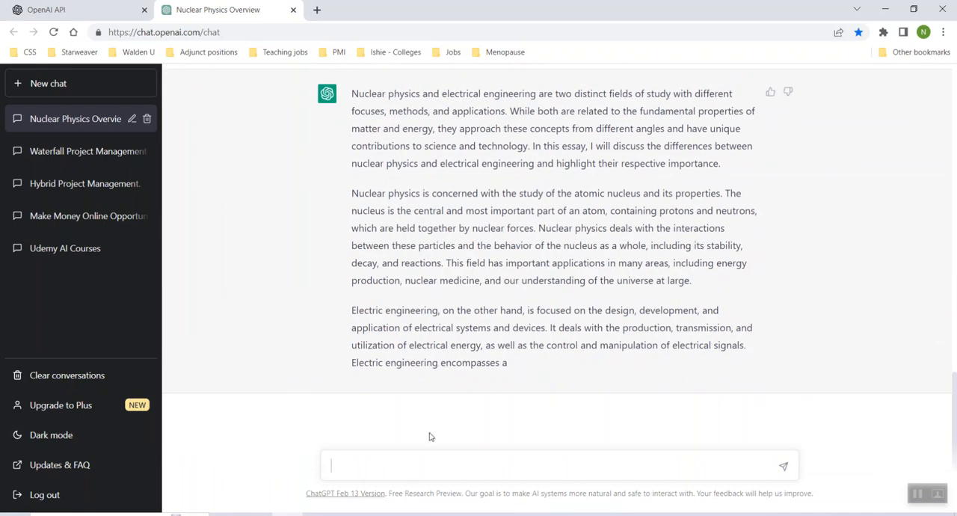
mouse_move(347, 326)
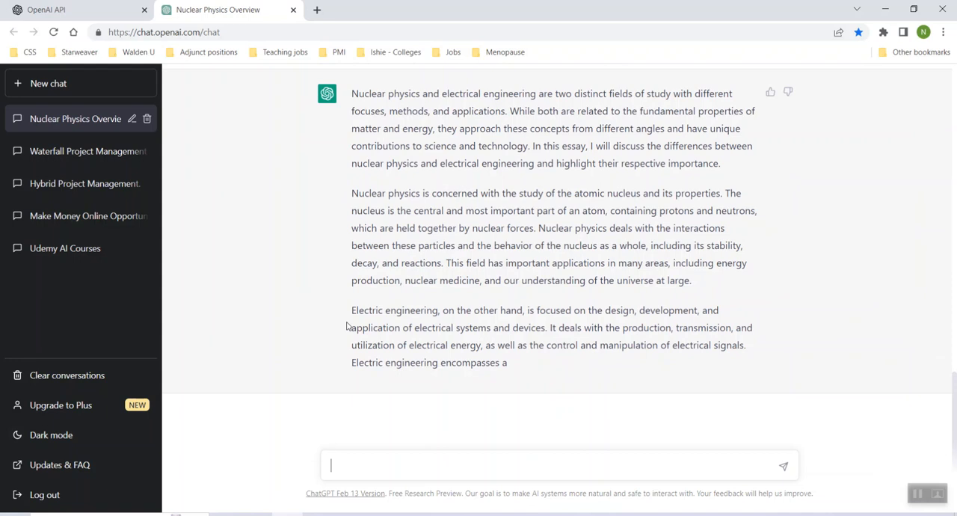
Ask the difference between waterfall project management and agile project management, and read the reply
type("what")
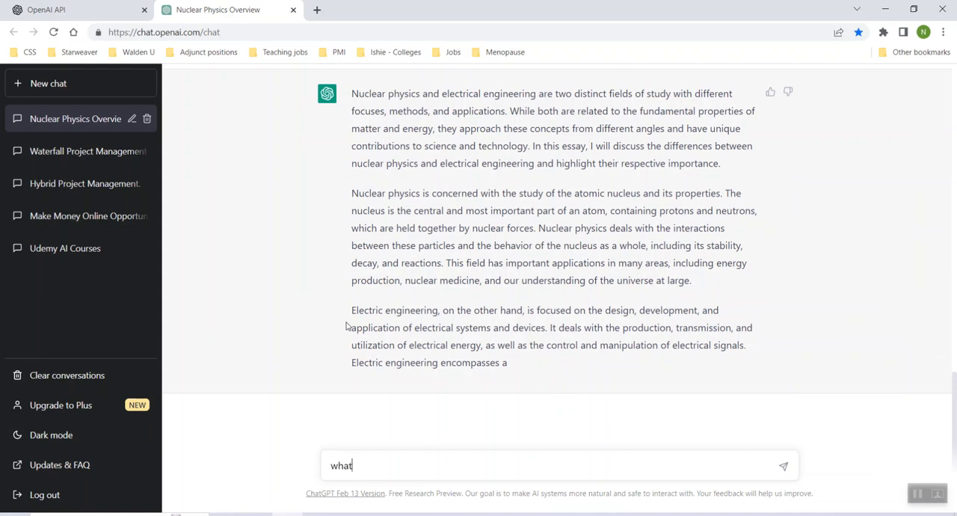
type("is the d")
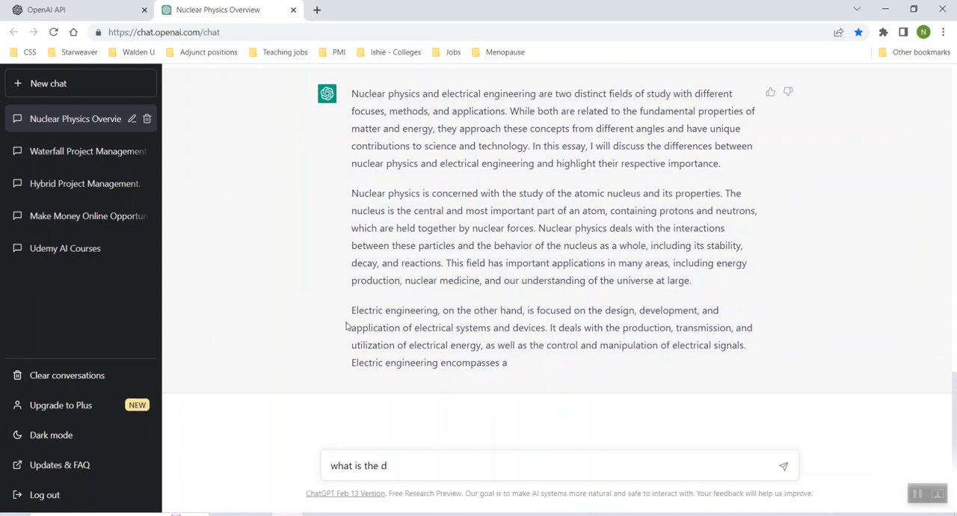
type("iff")
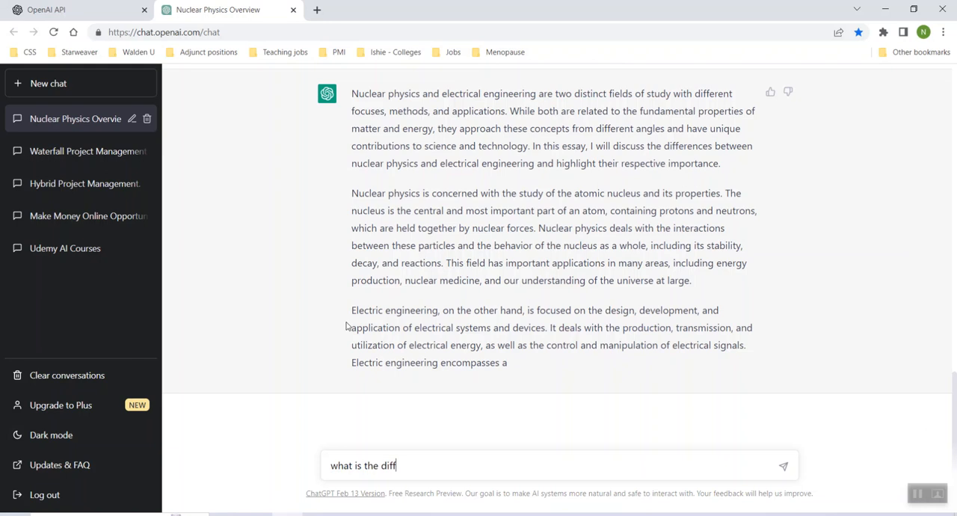
type("erence between waterfall project")
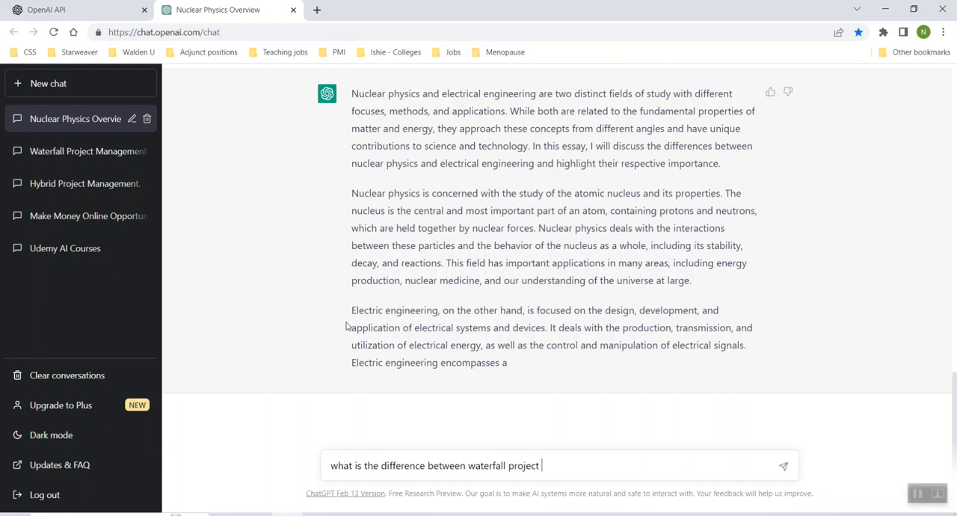
type("management and")
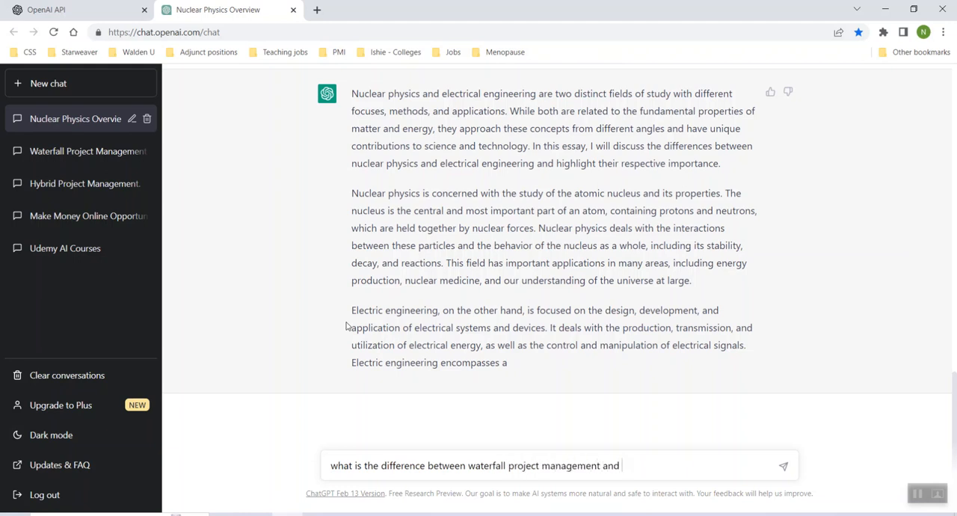
type("agile project")
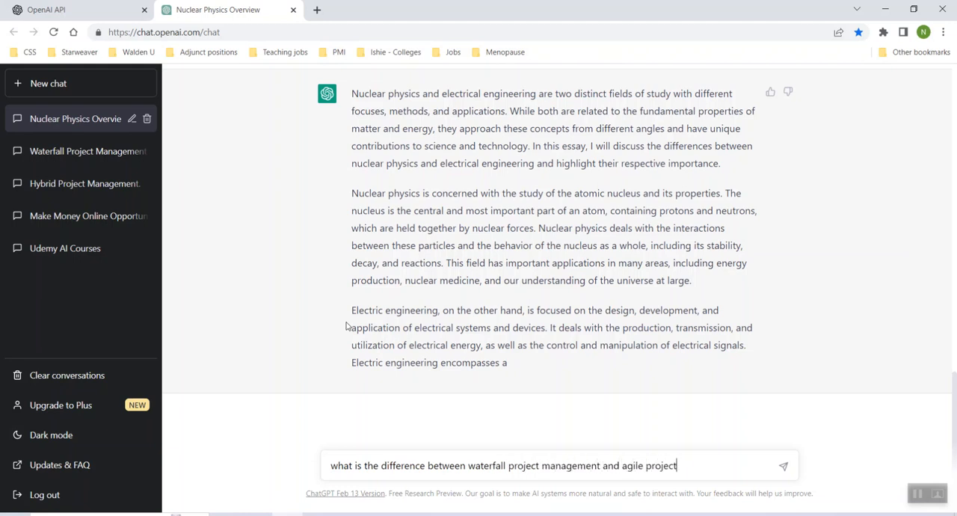
type("manage")
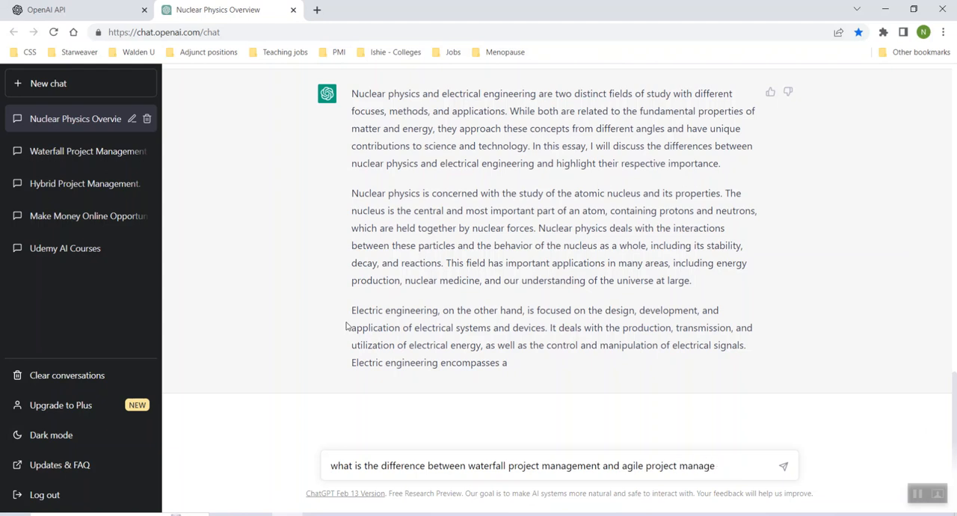
left_click(784, 465)
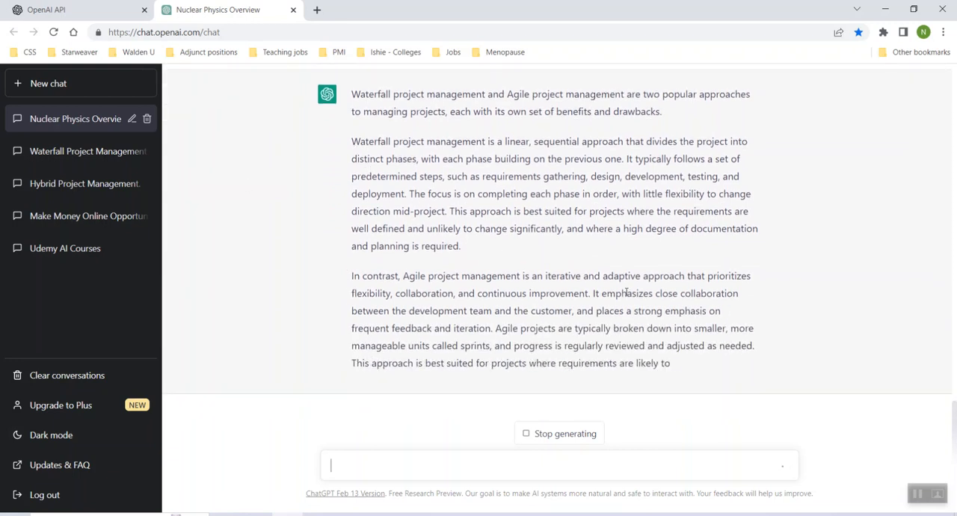
scroll("down", 3)
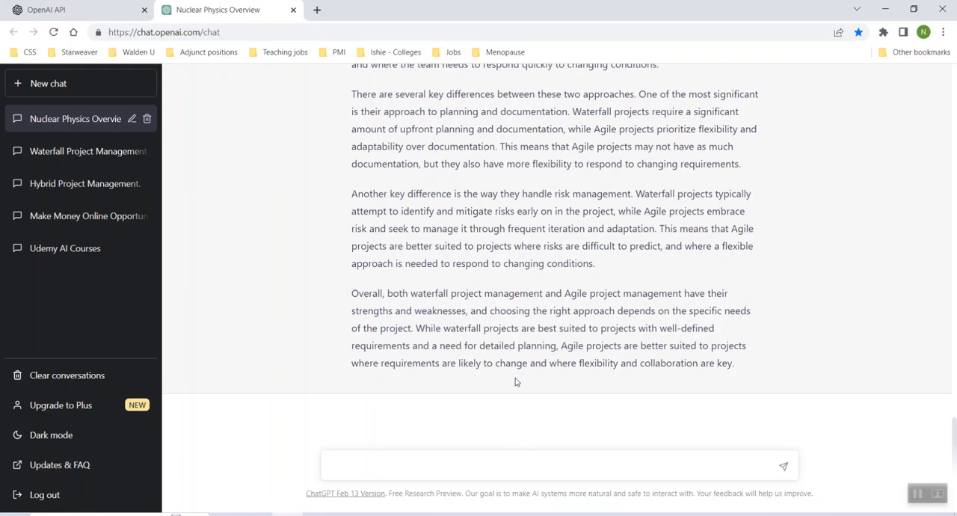
mouse_move(377, 479)
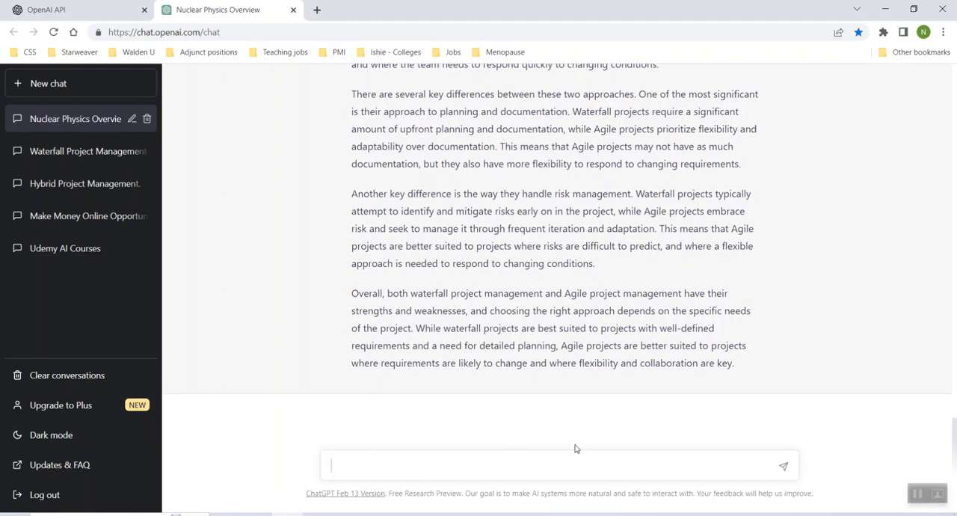
mouse_move(524, 419)
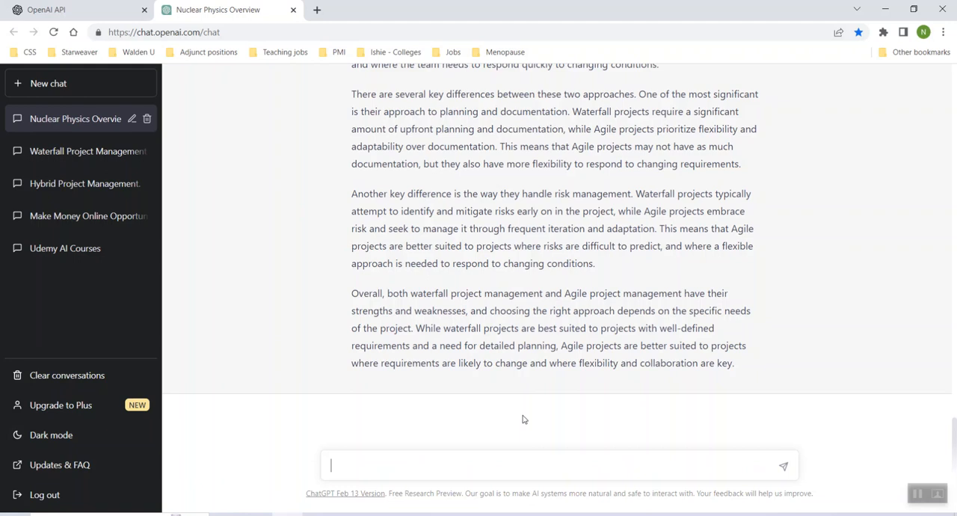
Ask for the Excel formula for comparing two columns and read the three example formulas
type("what is the")
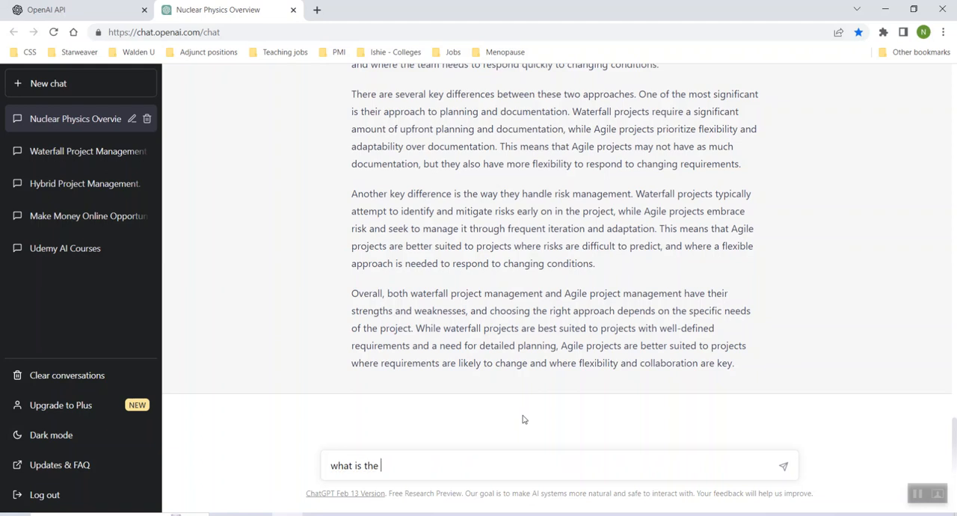
type("formu")
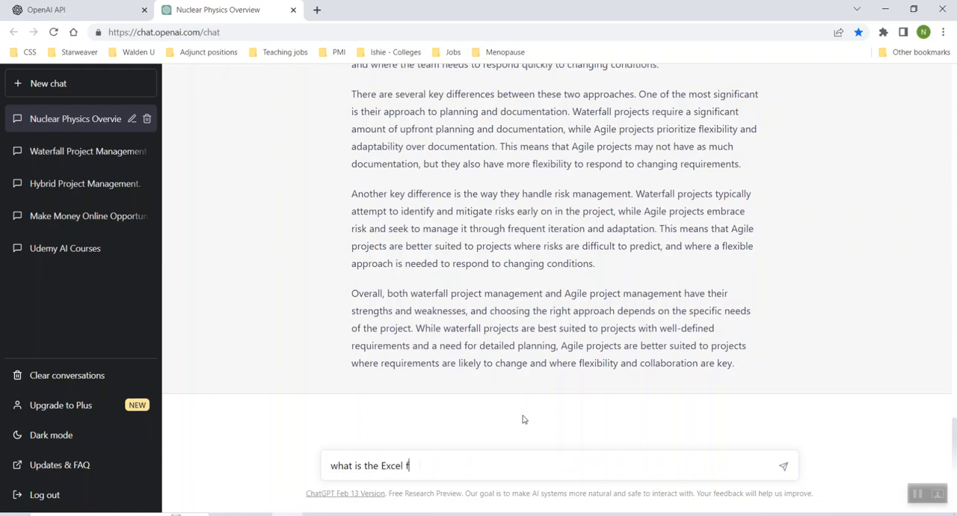
type("ormula for compa")
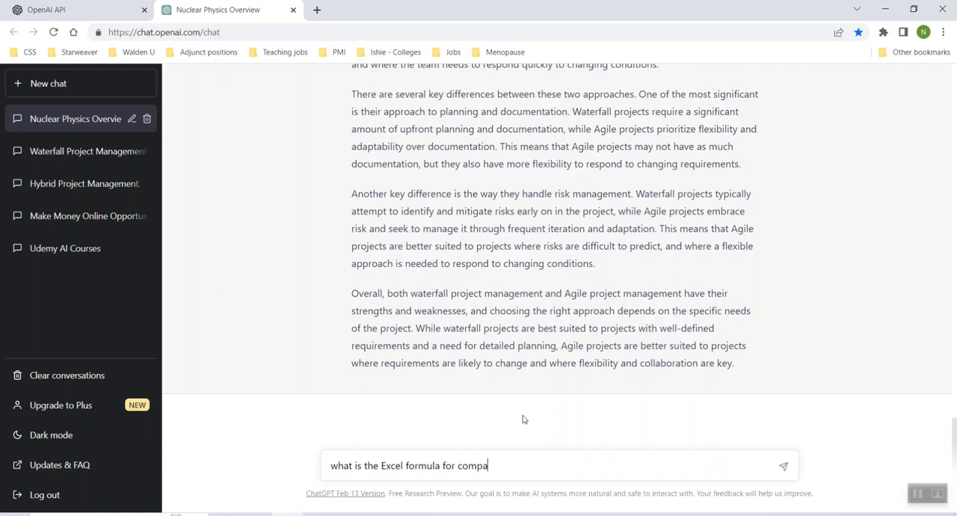
type("ring two colu")
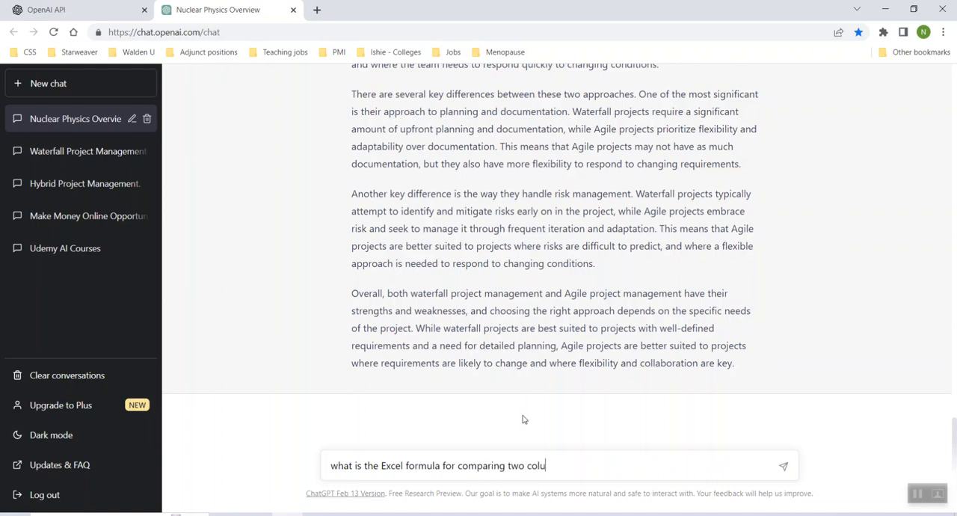
key("Return")
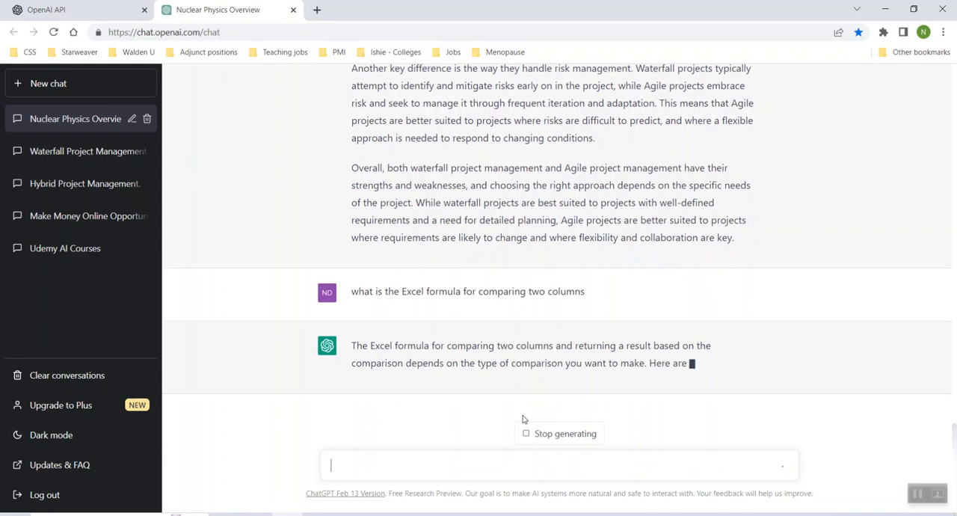
scroll("down", 3)
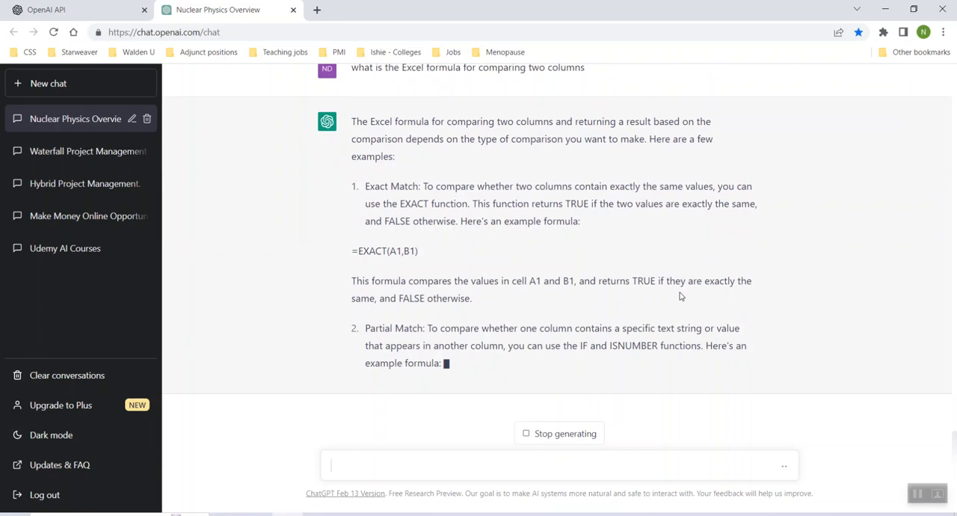
scroll("down", 3)
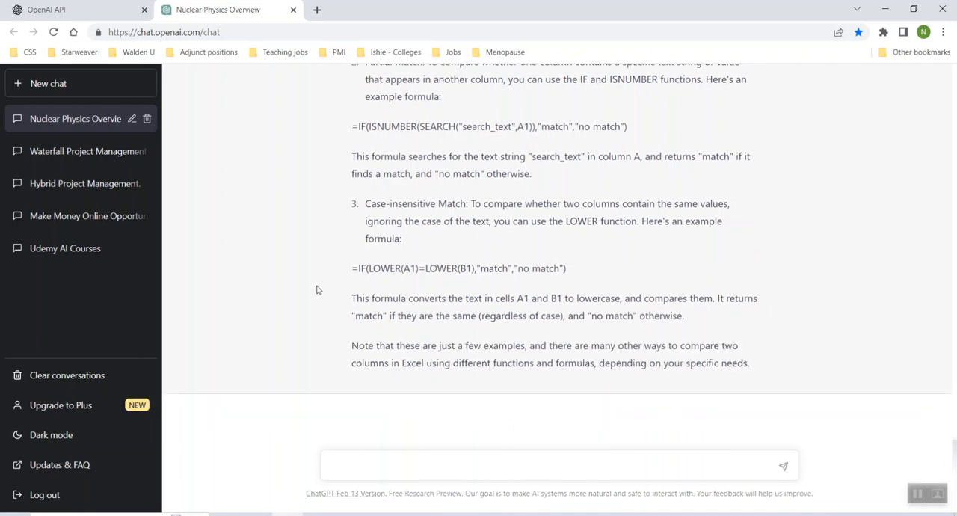
mouse_move(366, 481)
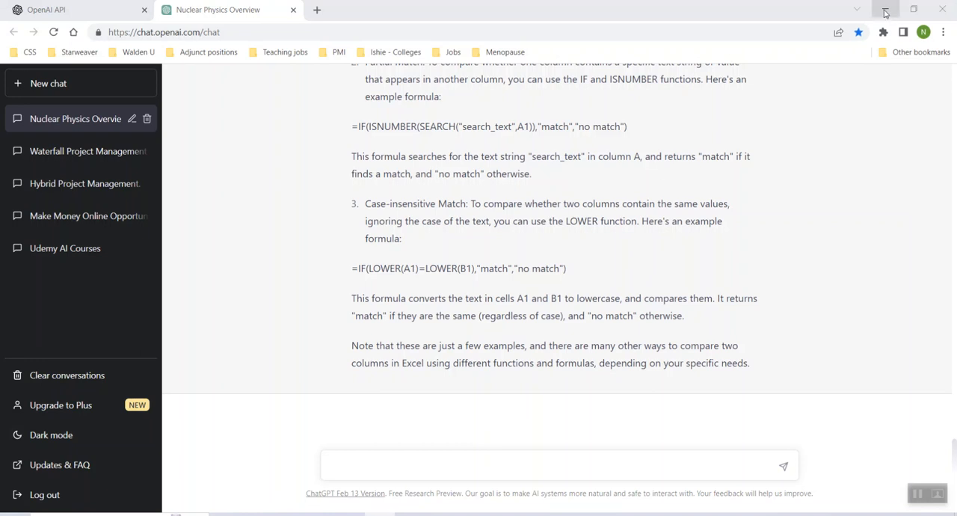
Minimize Chrome, return to PowerPoint and show slide 3 about the March 2023 course waitlist
left_click(886, 9)
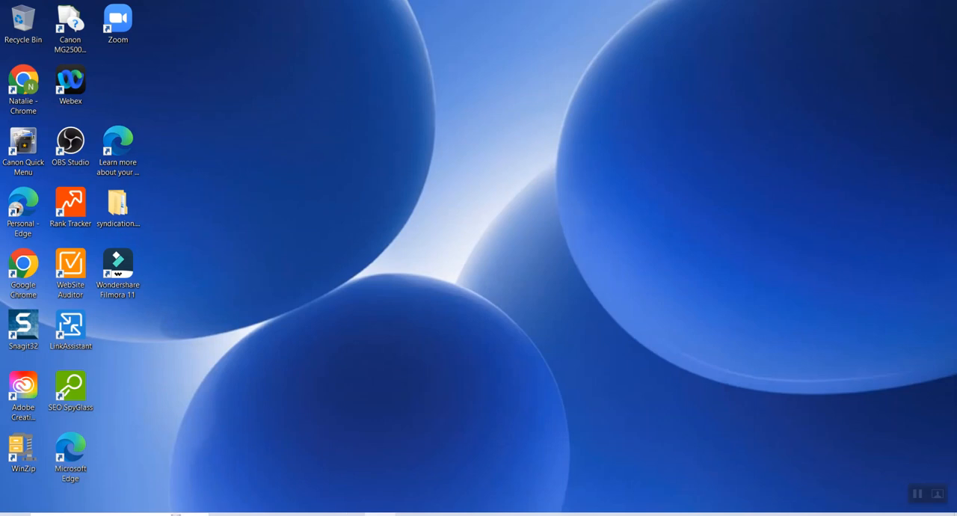
left_click(347, 474)
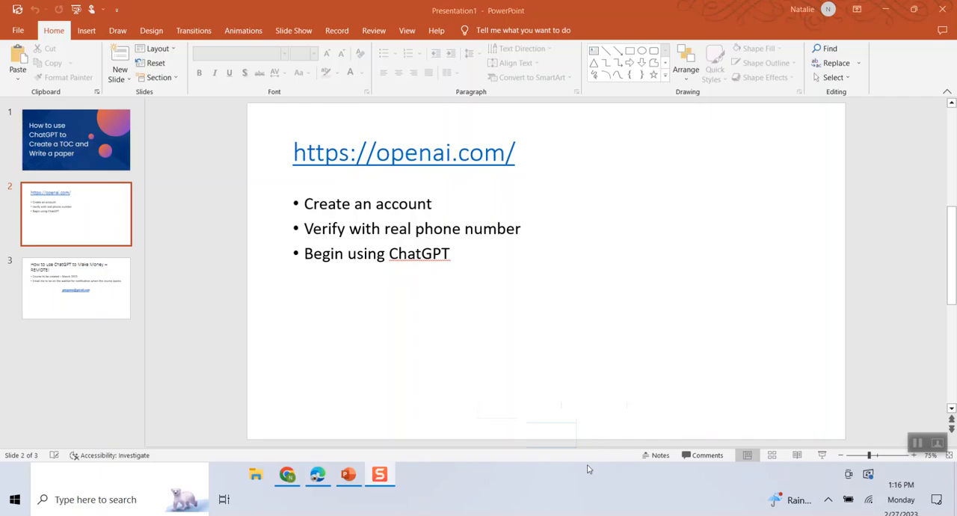
mouse_move(107, 206)
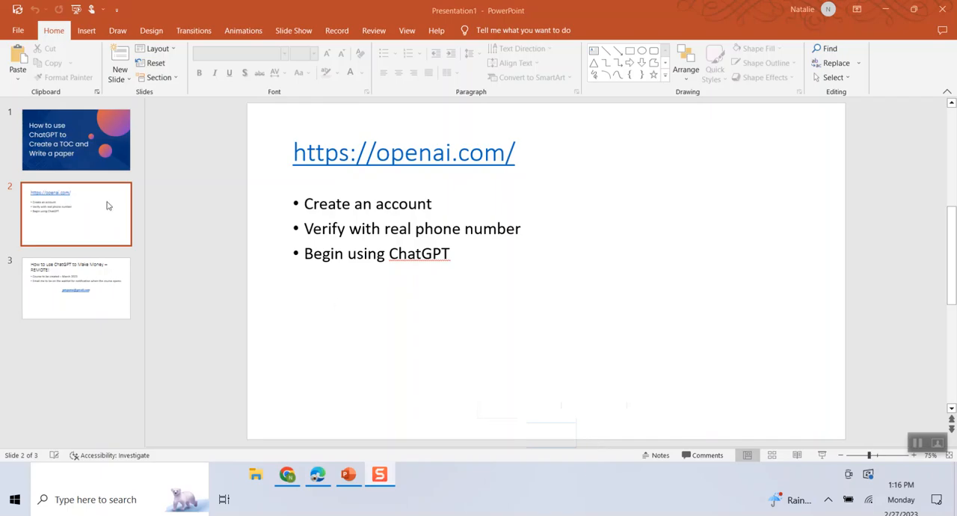
mouse_move(520, 241)
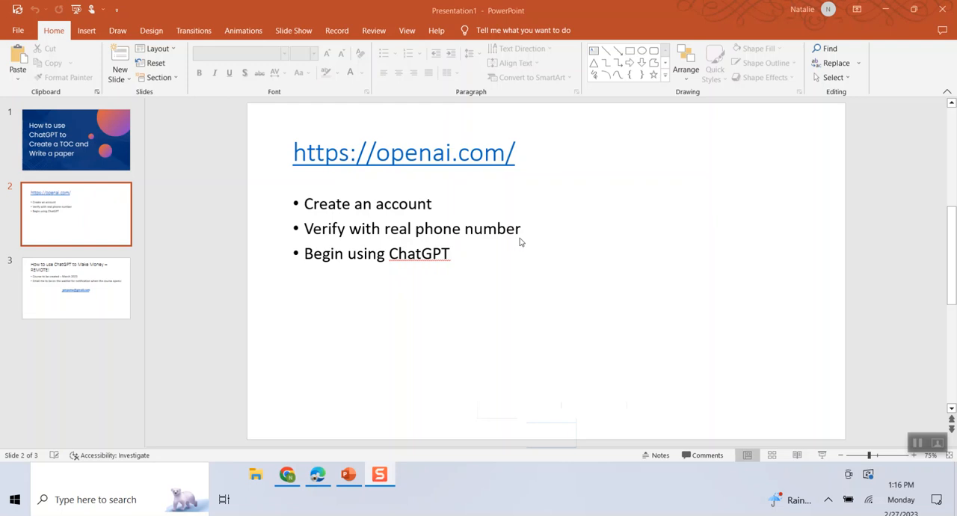
mouse_move(78, 300)
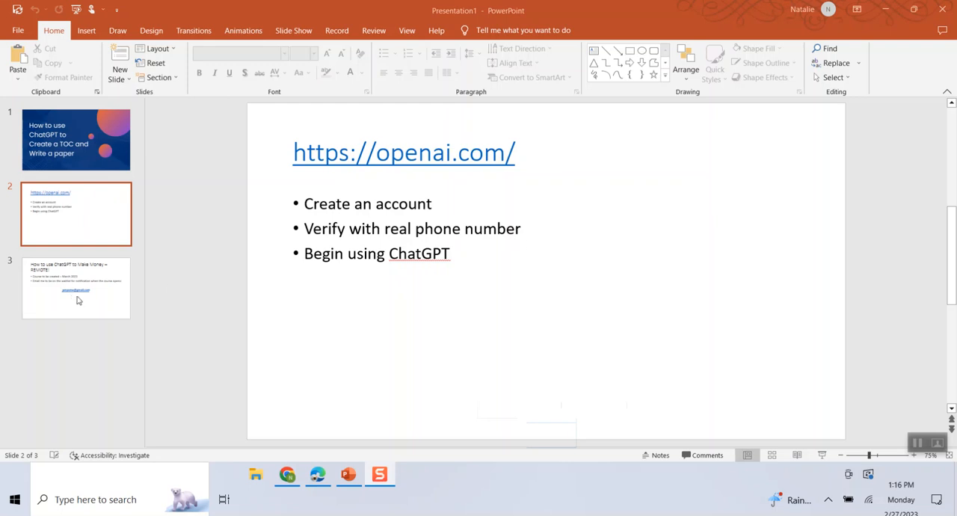
left_click(75, 287)
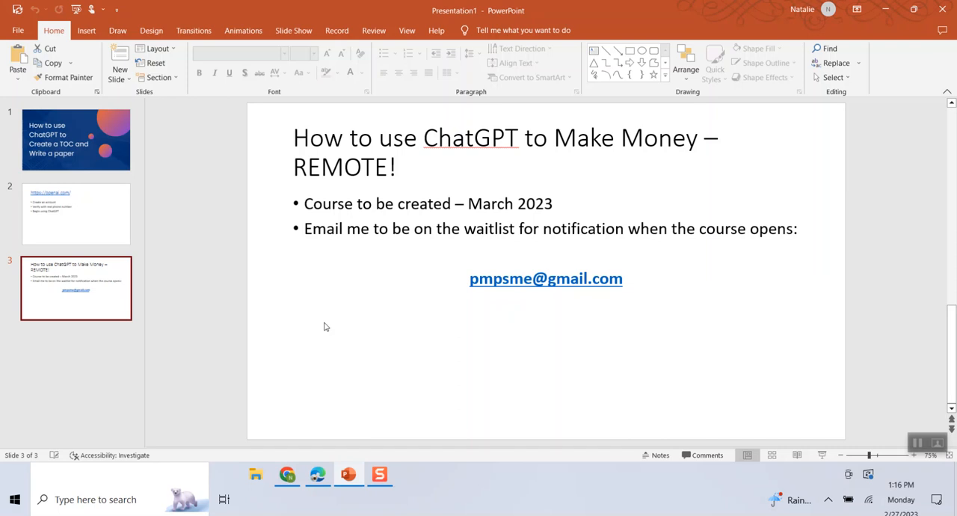
mouse_move(348, 258)
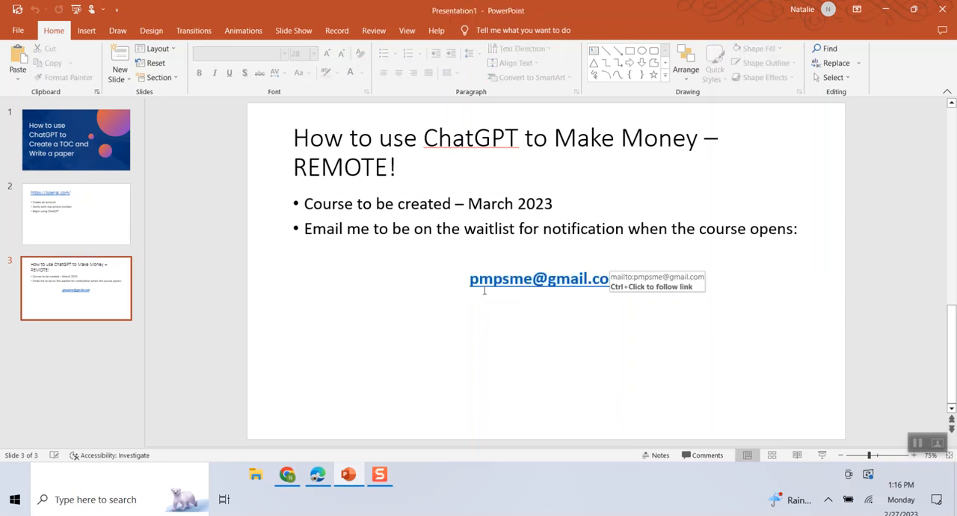
mouse_move(487, 321)
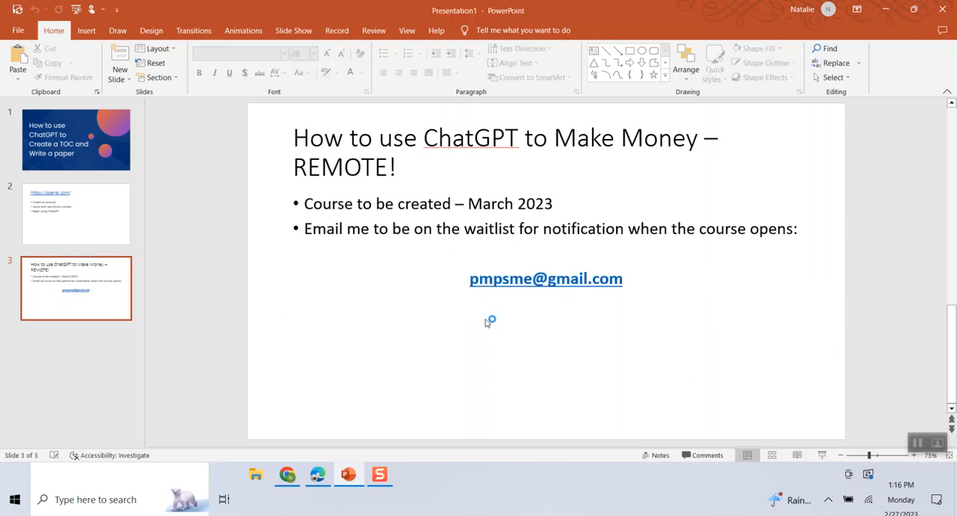
mouse_move(546, 278)
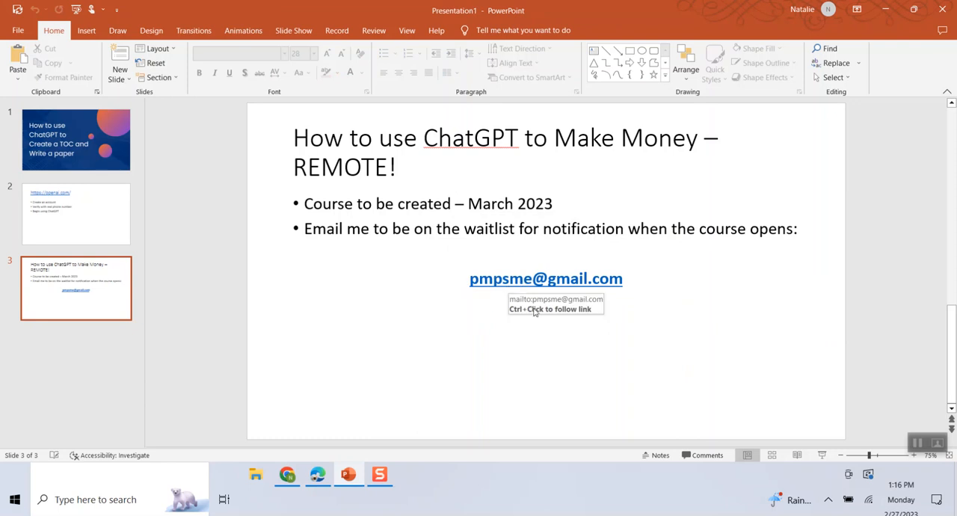
mouse_move(647, 365)
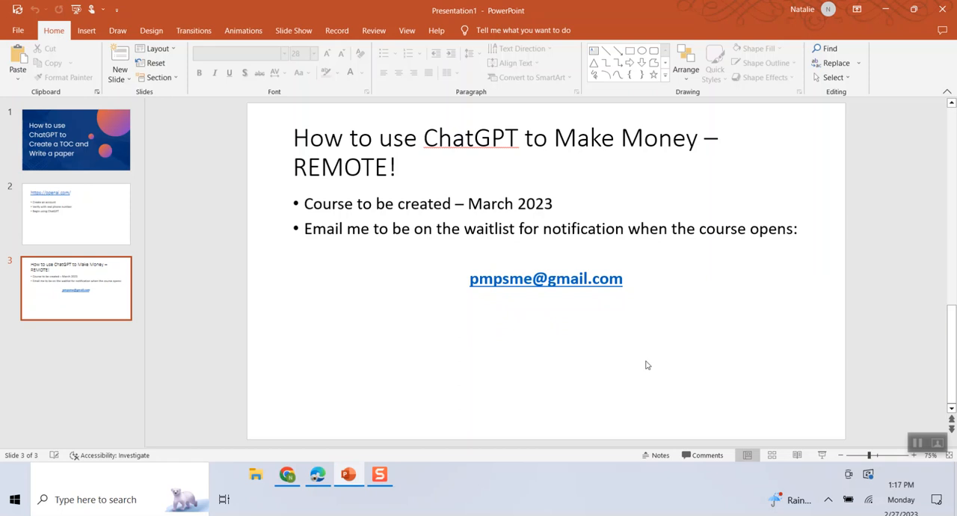
mouse_move(911, 300)
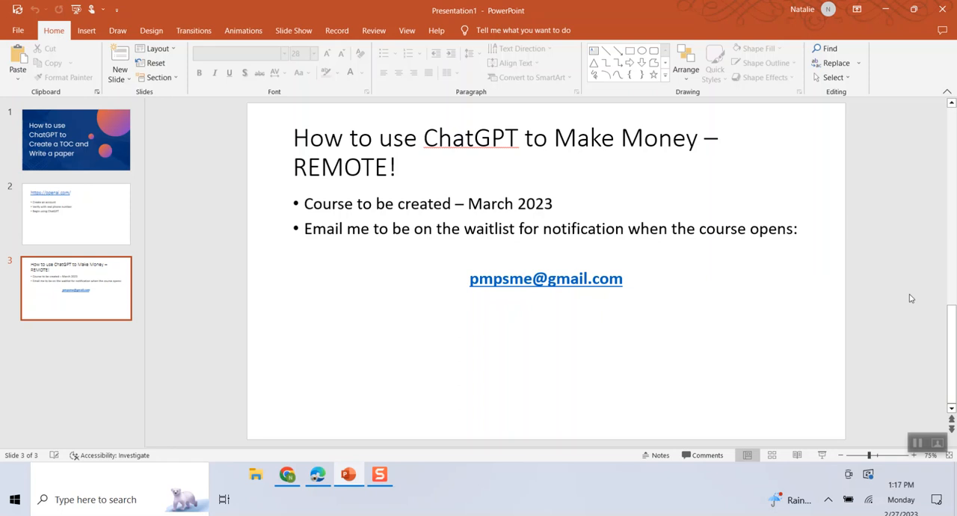
mouse_move(586, 320)
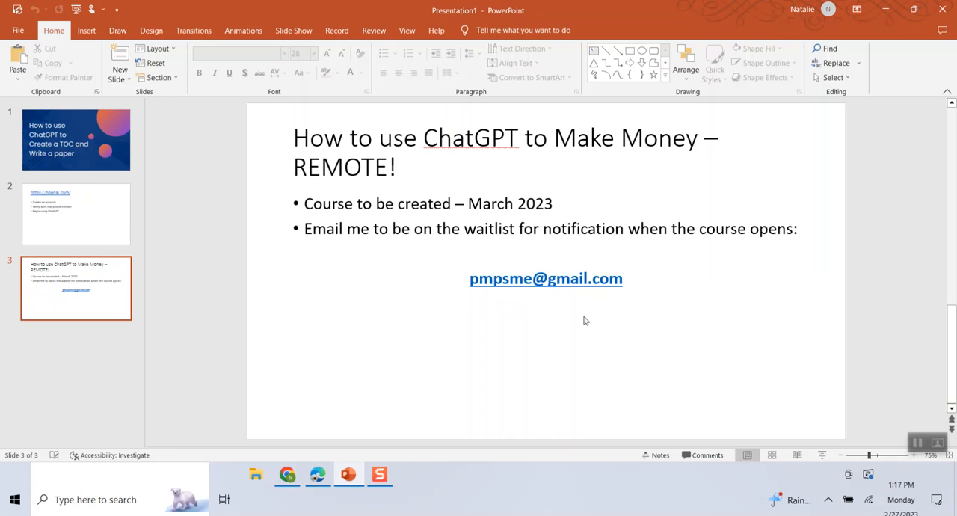